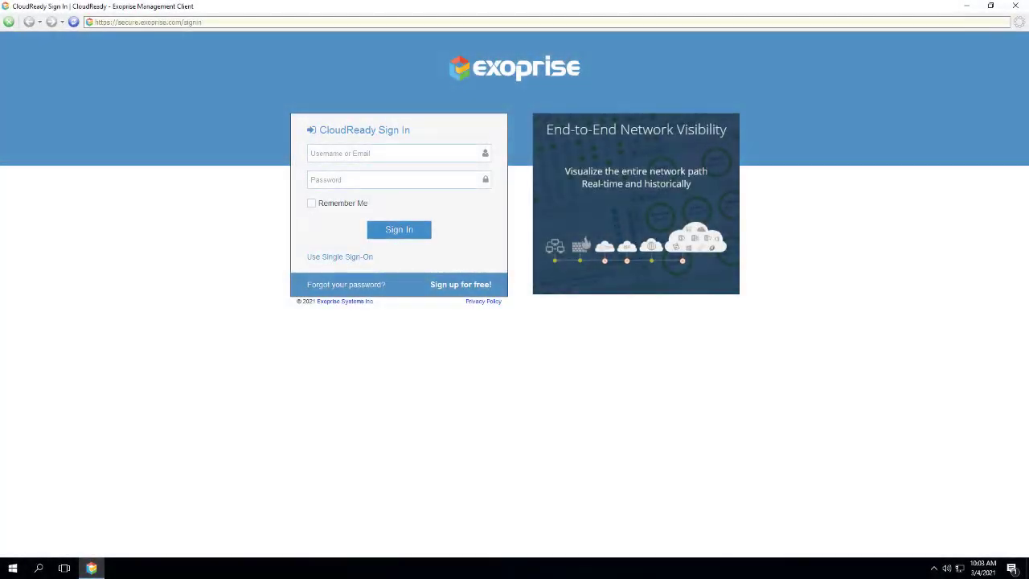
- Sign in with the 'exoprise' demo account username and password
left_click(399, 152)
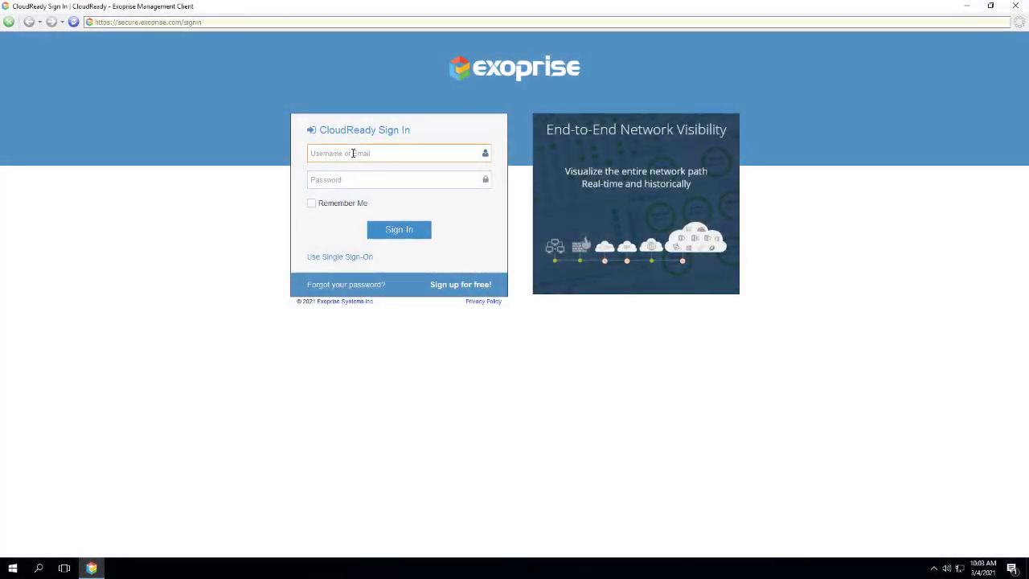
type("exoprisedemo")
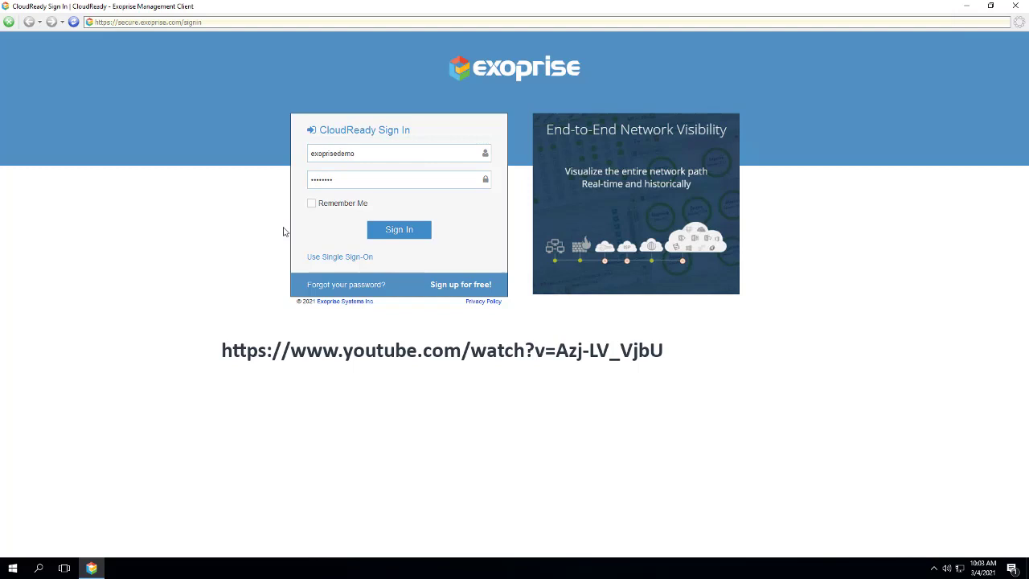
left_click(399, 228)
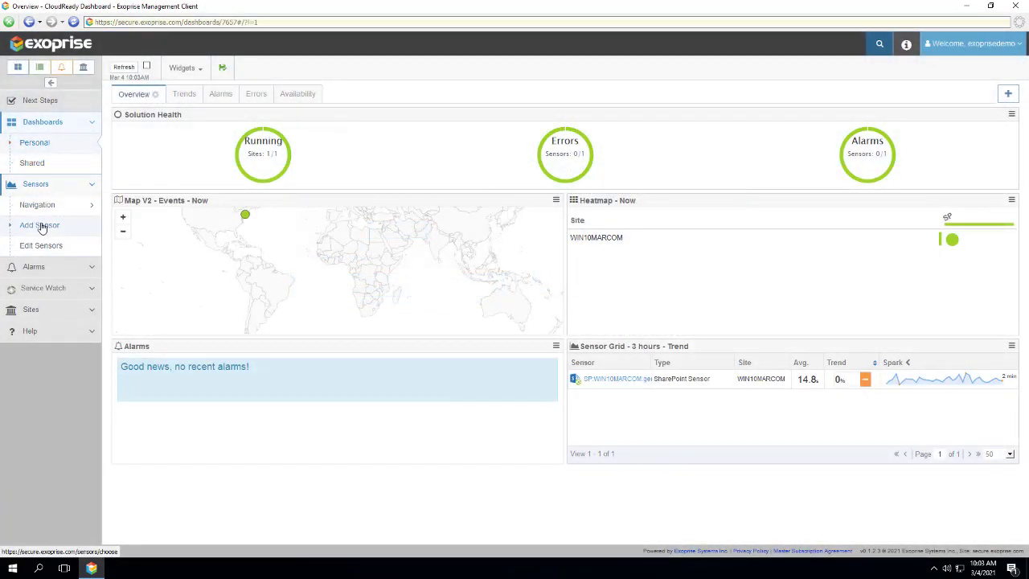
- Start adding a sensor and search 'Tea' for the Teams AV Conference Sensor
left_click(39, 225)
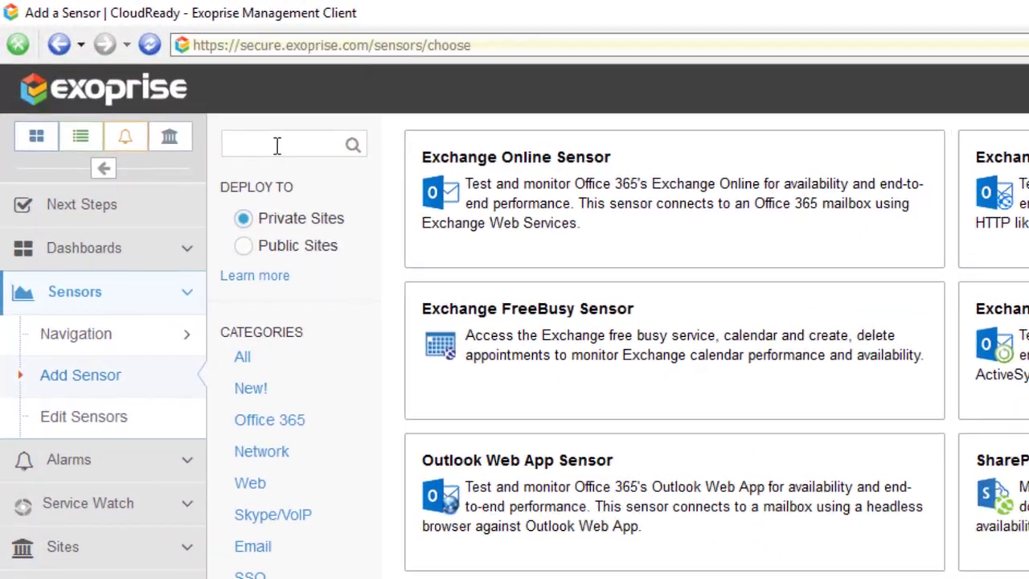
type("Tea")
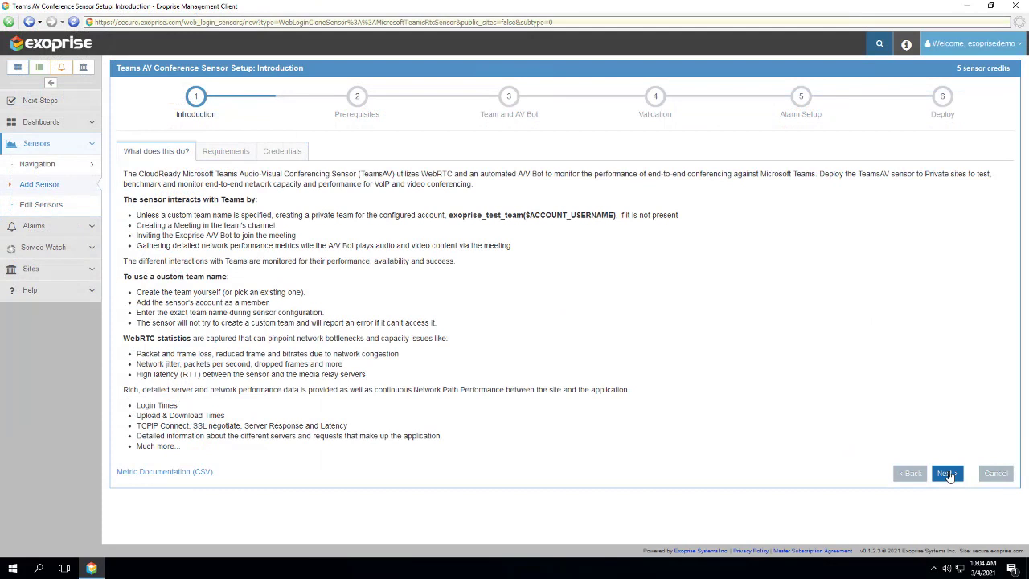
- Advance past the Introduction and the passing Prerequisites check to Team and AV Bot
left_click(947, 472)
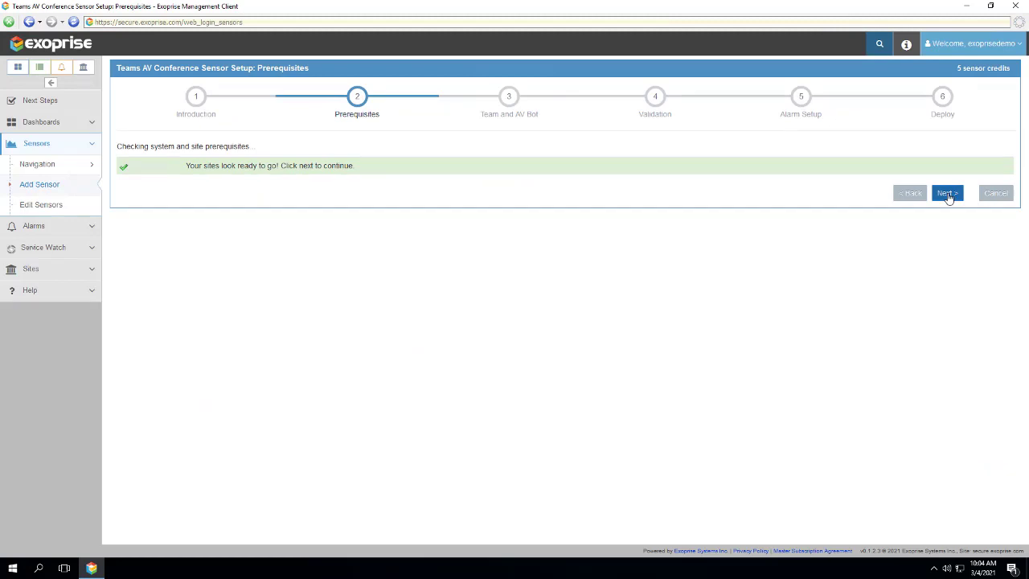
left_click(947, 192)
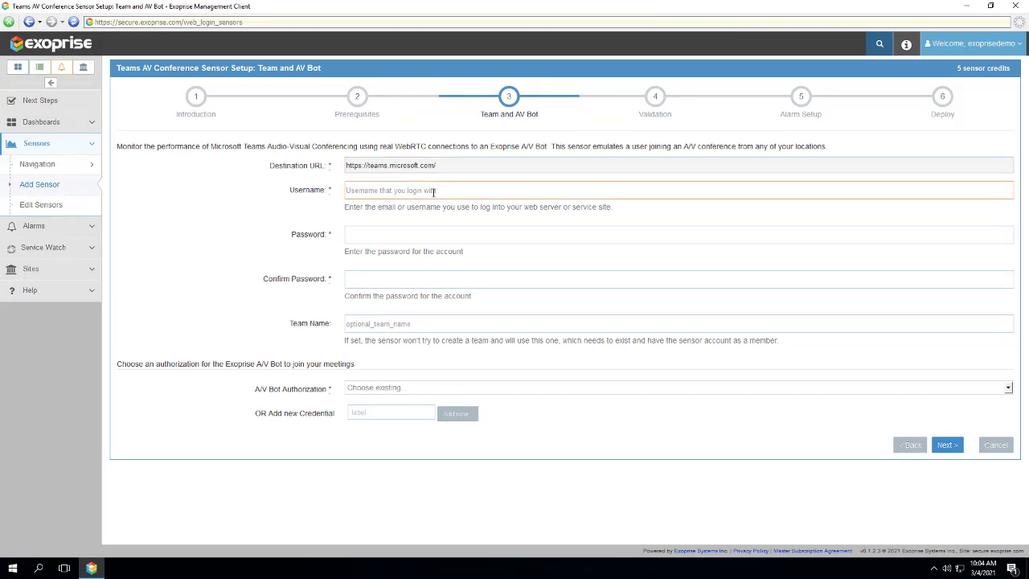
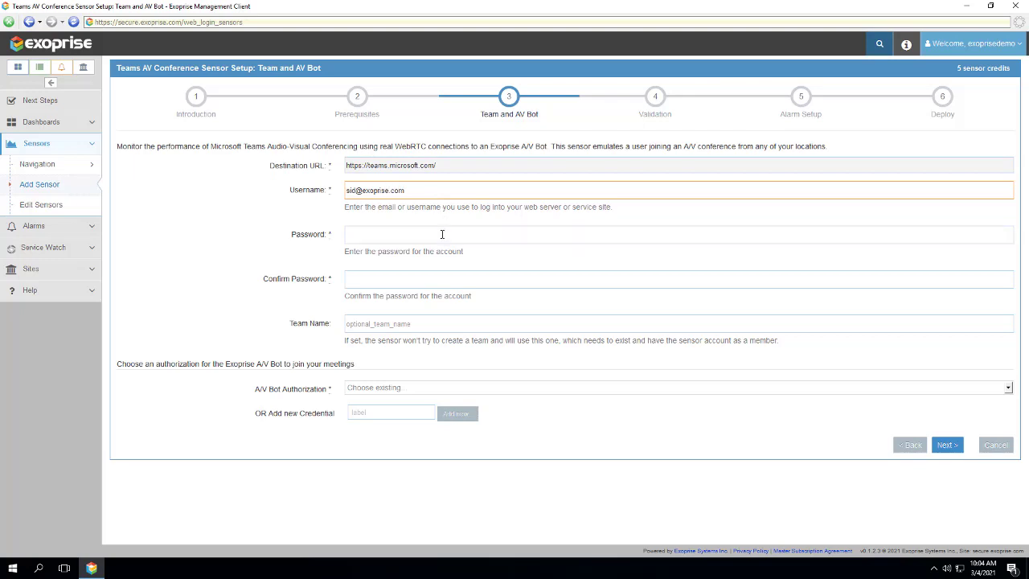
type("•")
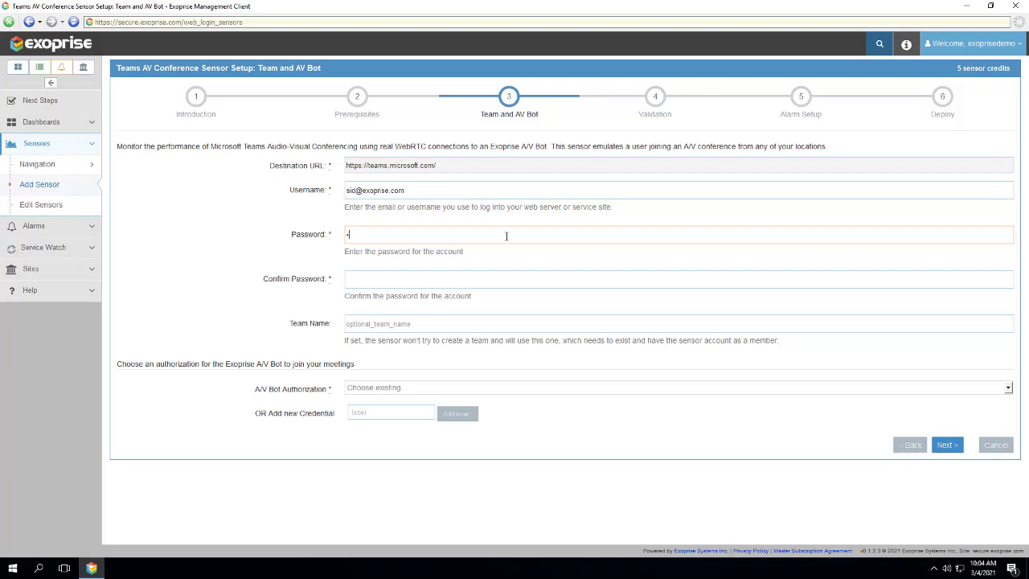
type("password")
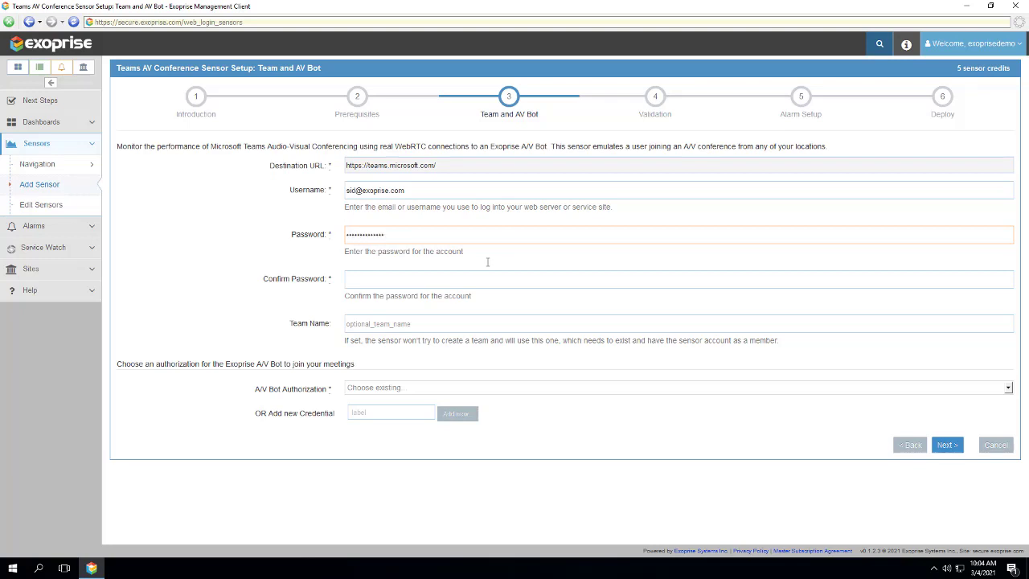
type("•")
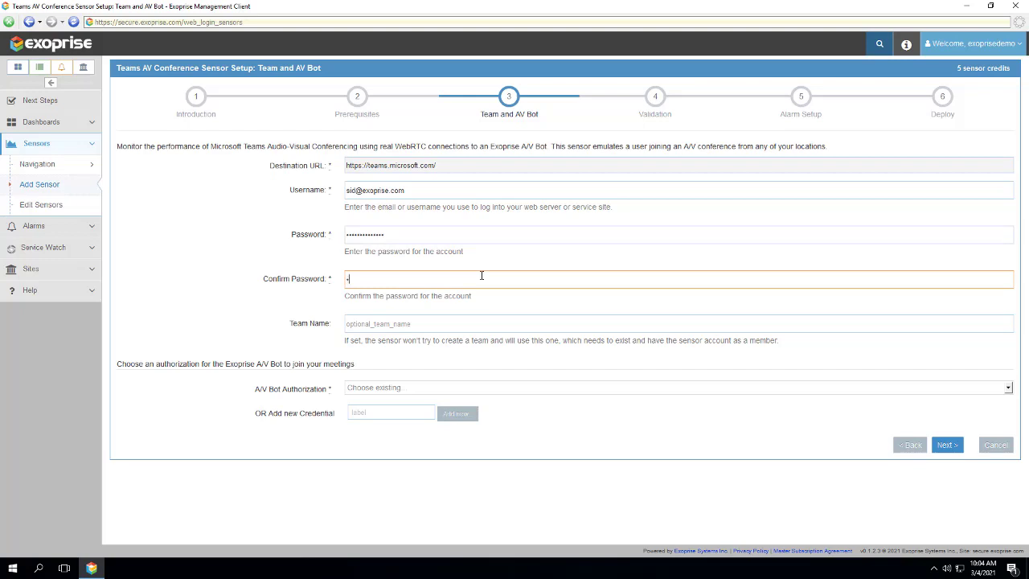
type("•••••")
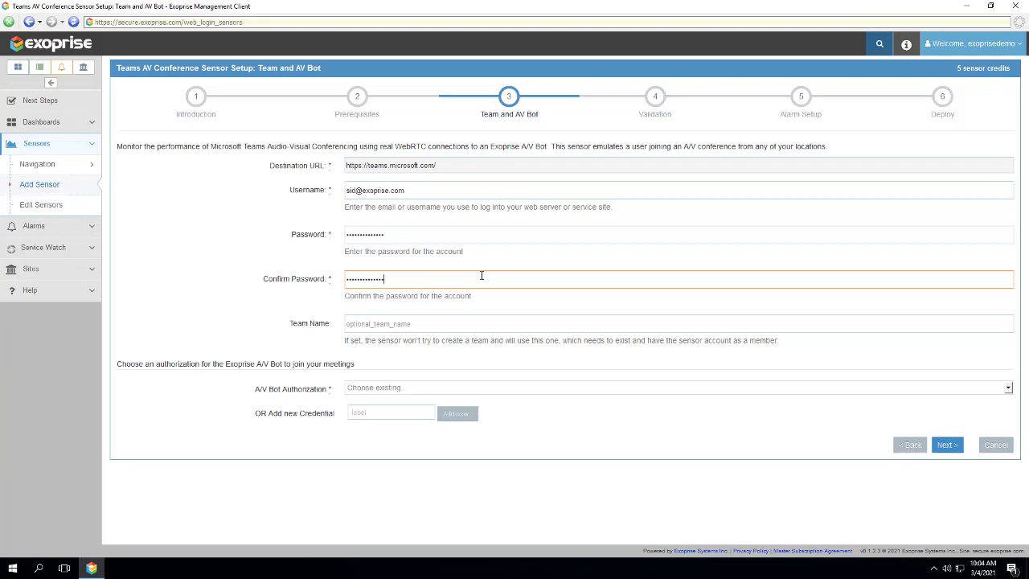
mouse_move(990, 391)
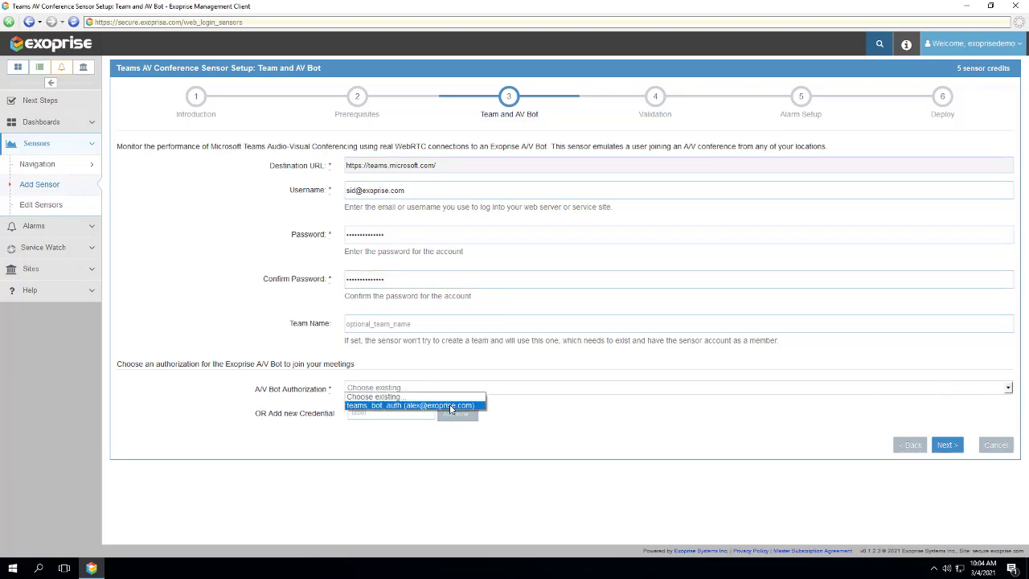
left_click(411, 405)
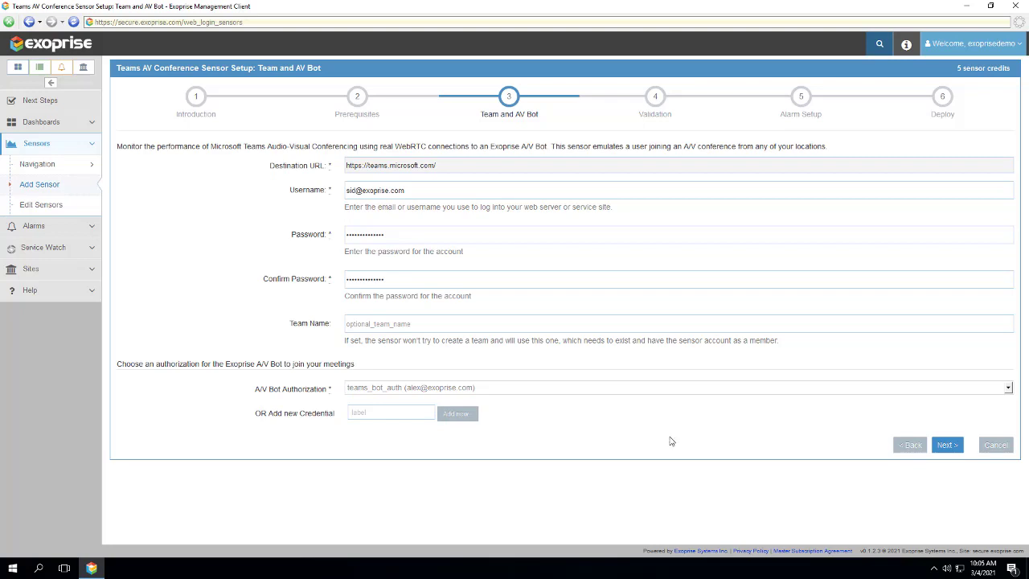
mouse_move(947, 447)
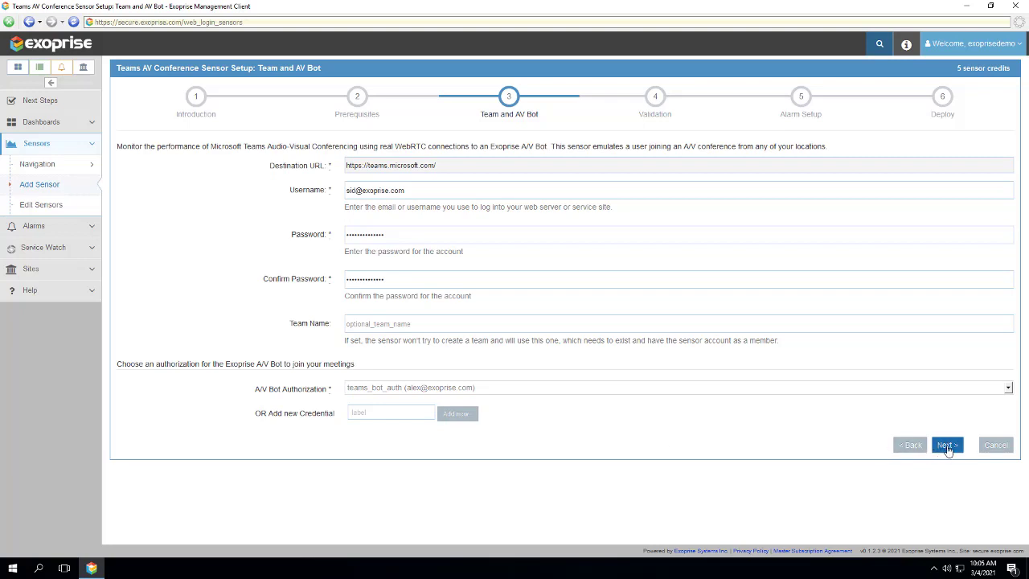
- Run validation successfully and keep the default alarm setup, reaching the Deploy step
left_click(947, 443)
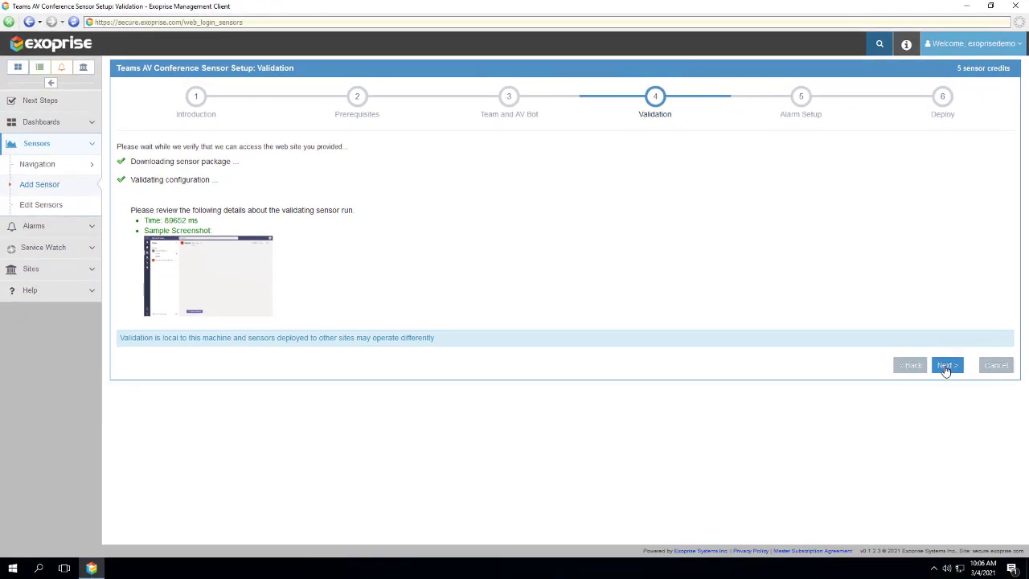
left_click(947, 365)
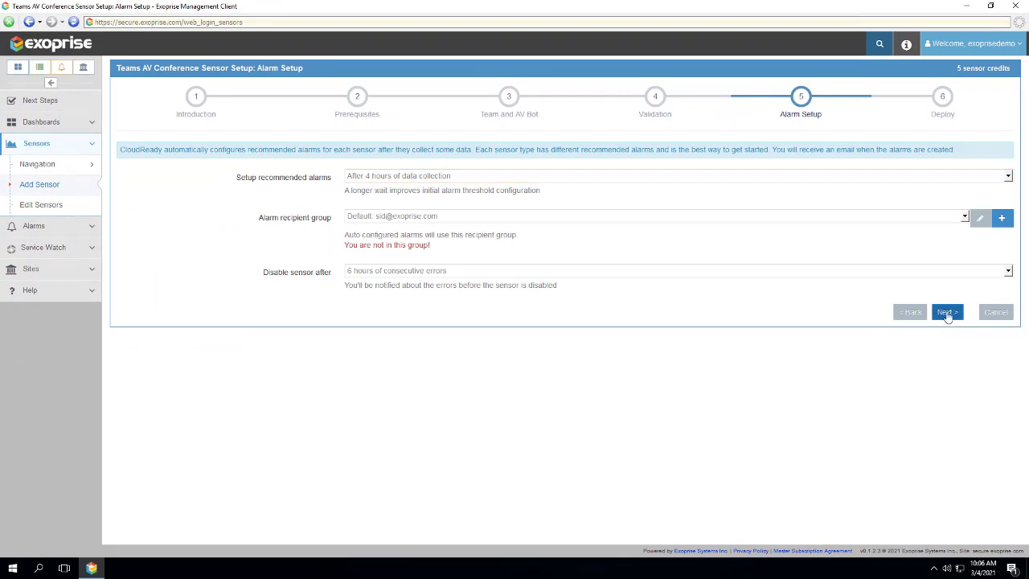
left_click(946, 311)
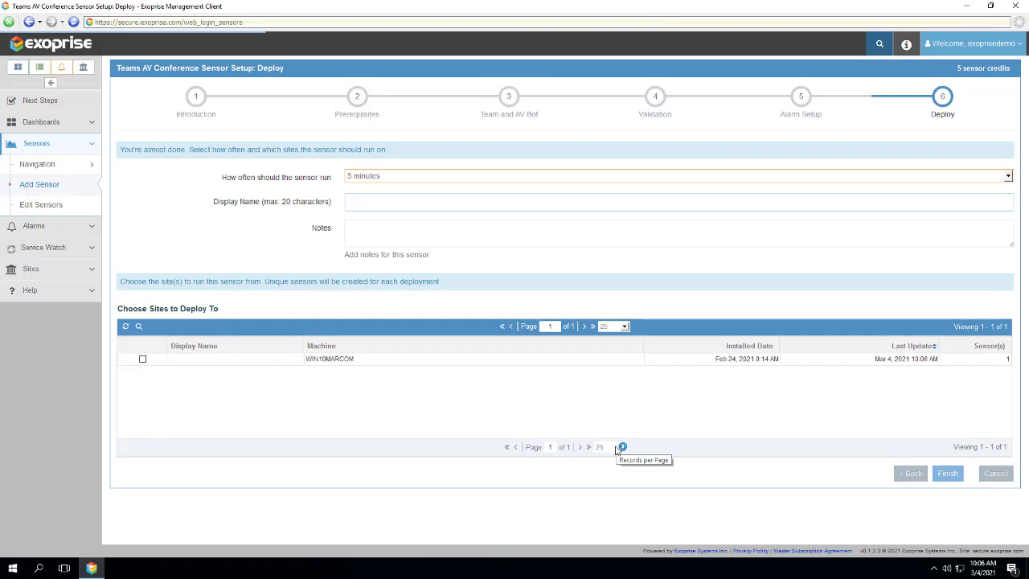
mouse_move(432, 476)
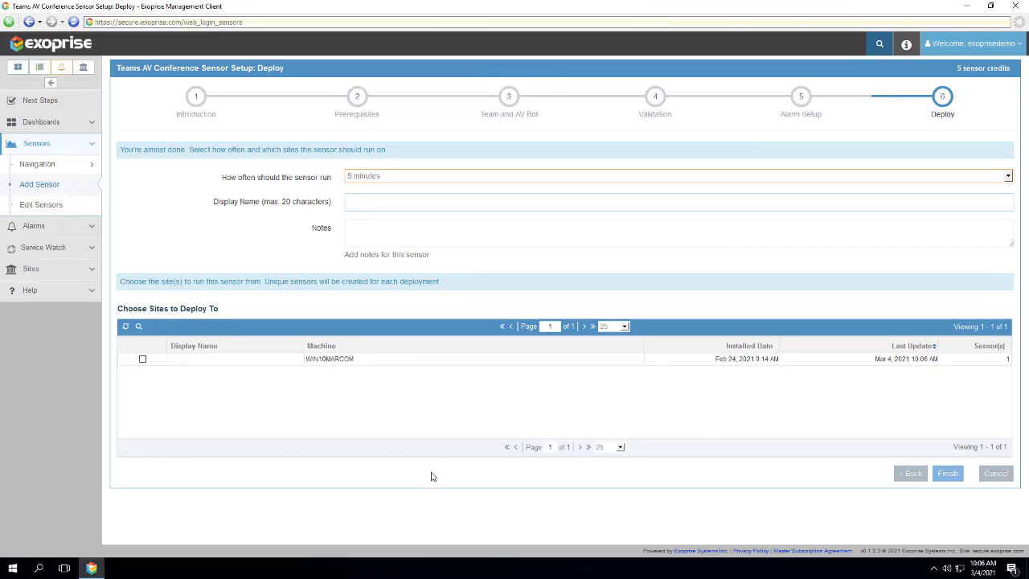
- Deploy to the WIN10MARCOM site and finish, creating the Teams AV Conference sensor
left_click(142, 358)
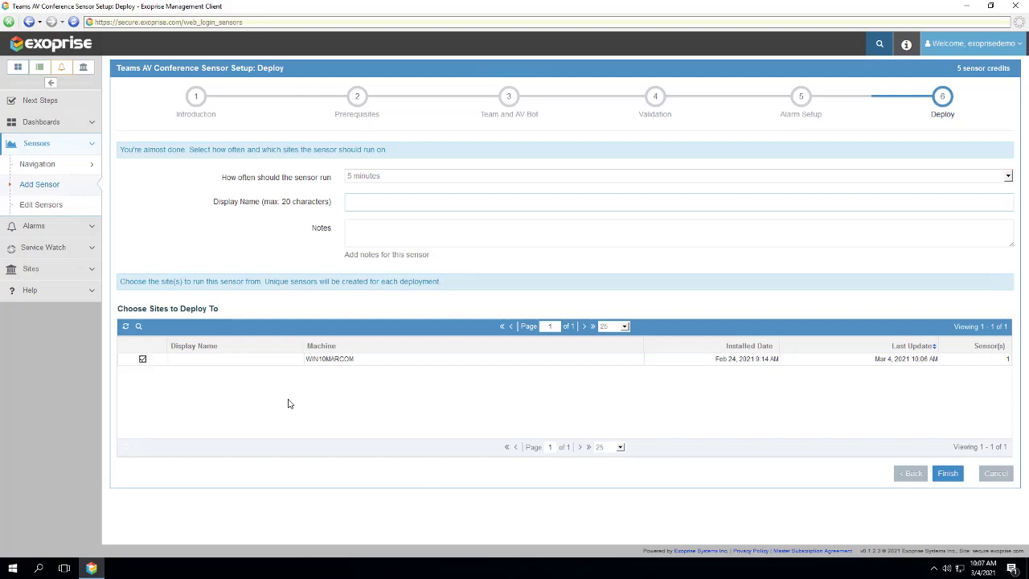
mouse_move(704, 479)
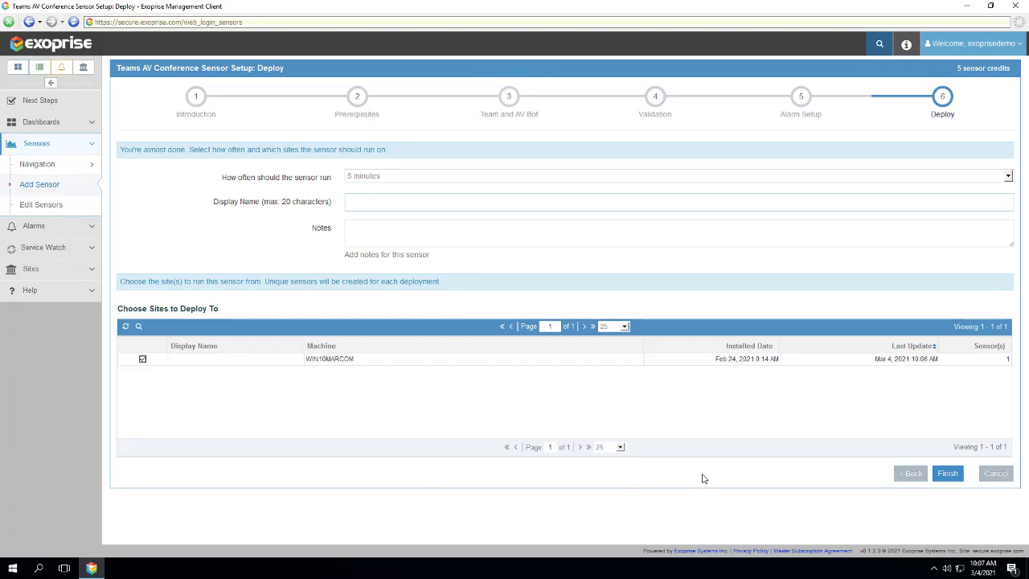
mouse_move(961, 503)
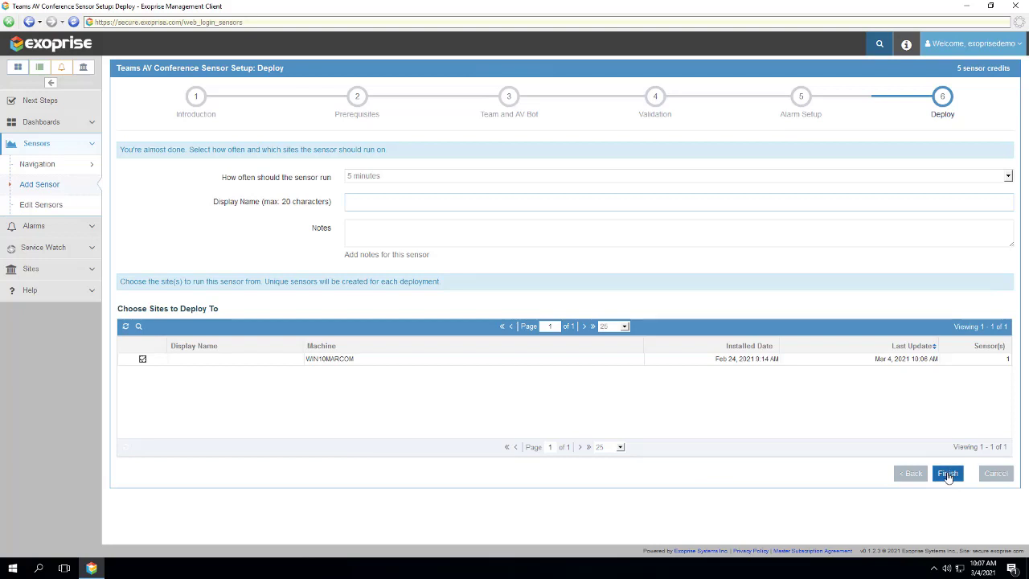
left_click(947, 472)
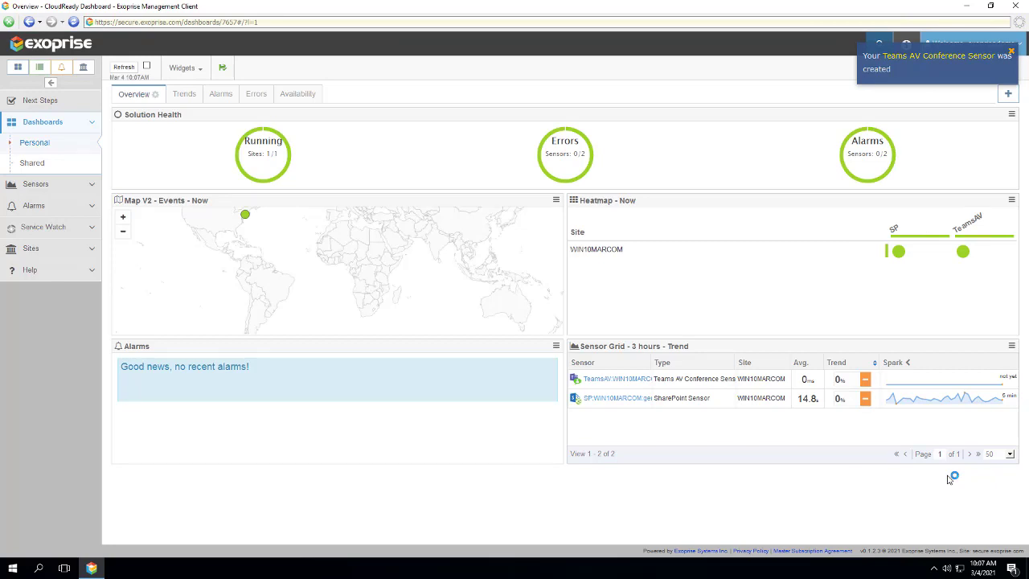
mouse_move(721, 497)
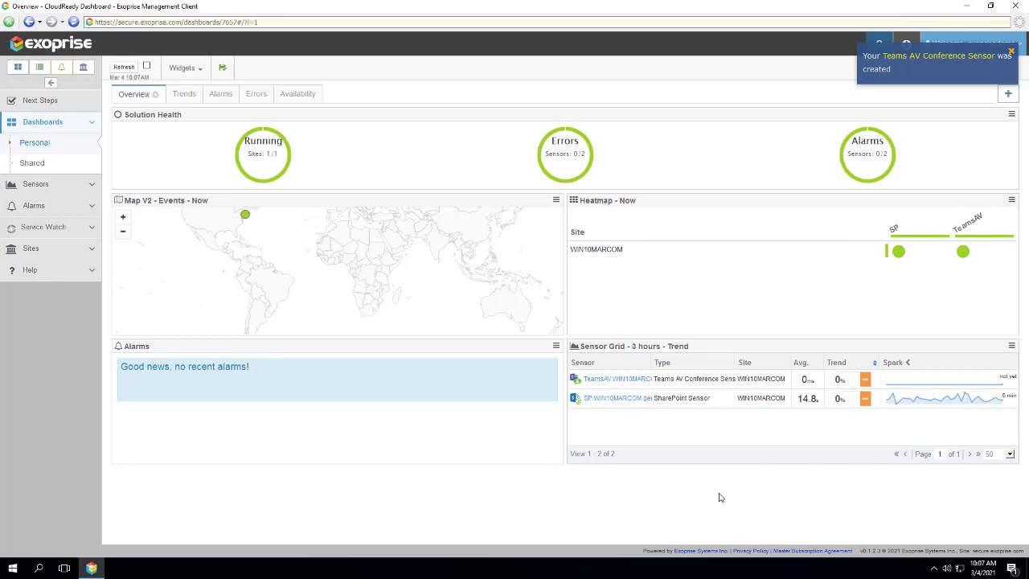
mouse_move(706, 491)
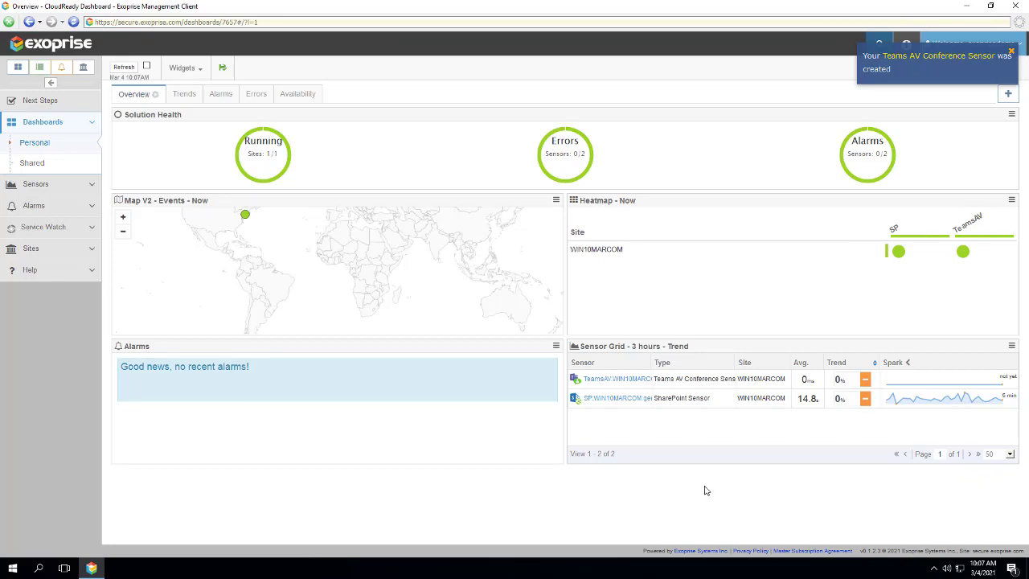
- Open the new Teams AV sensor's details page from the dashboard sensor grid
left_click(609, 379)
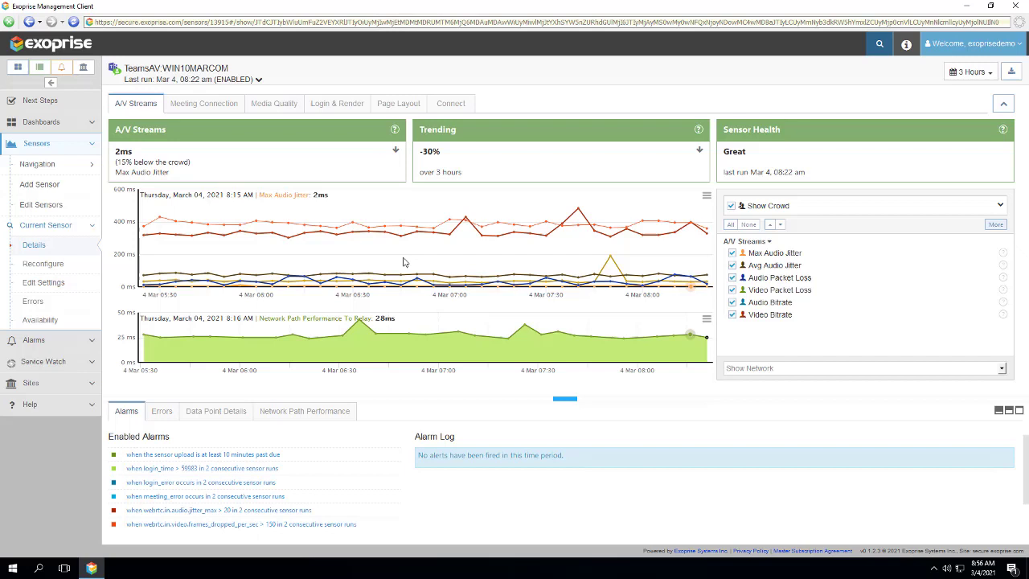
mouse_move(602, 286)
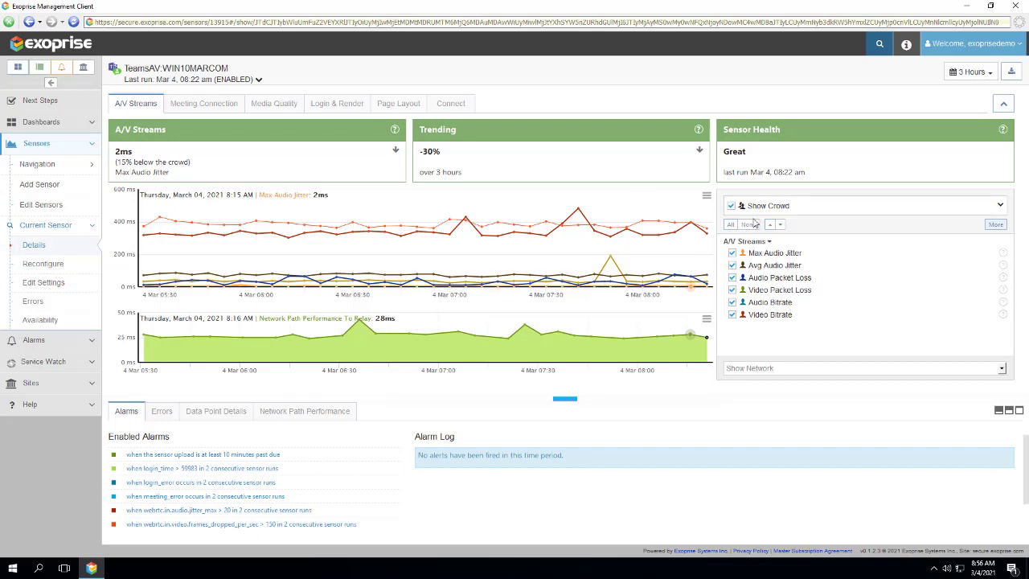
mouse_move(1003, 255)
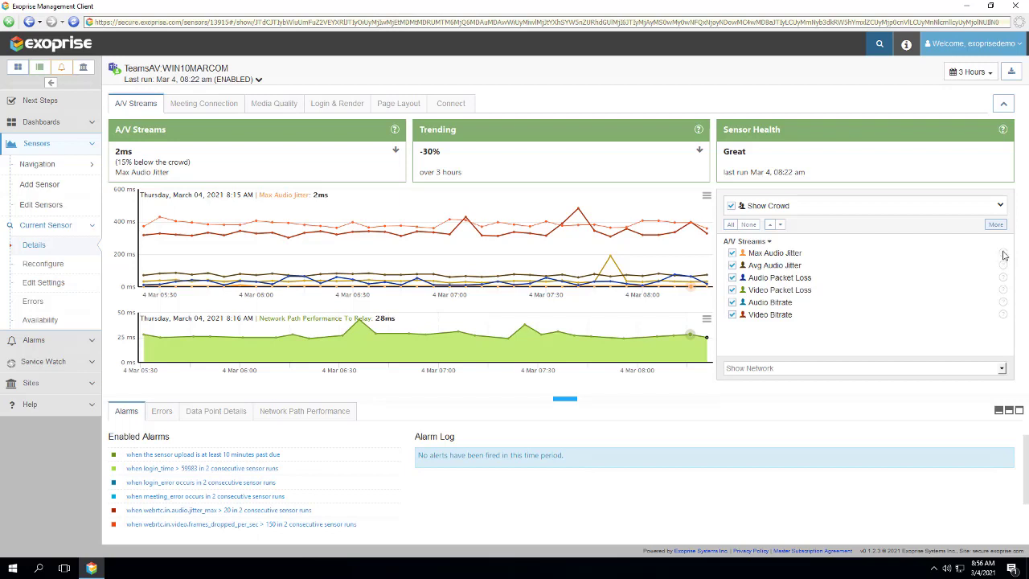
mouse_move(1000, 252)
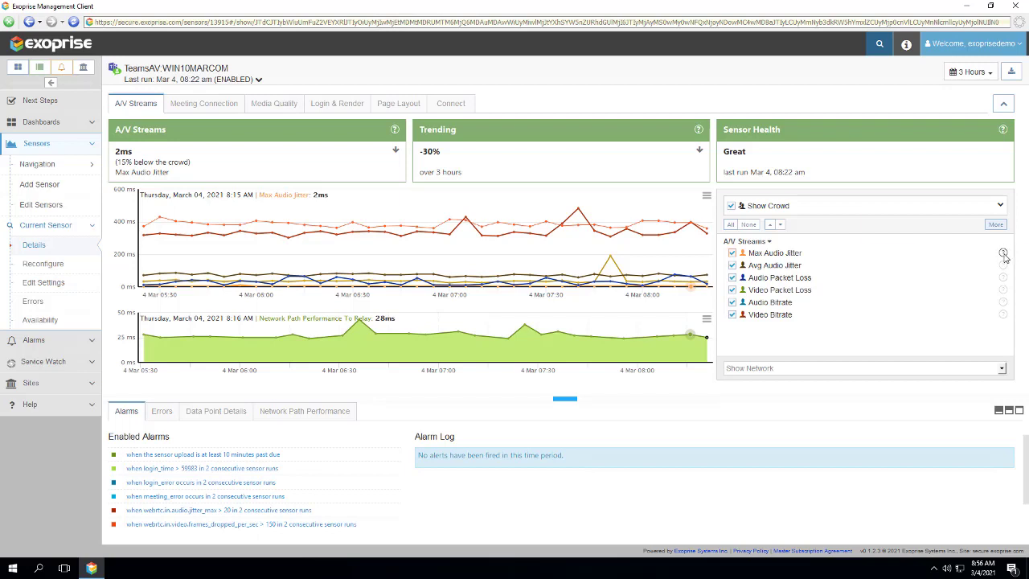
mouse_move(999, 253)
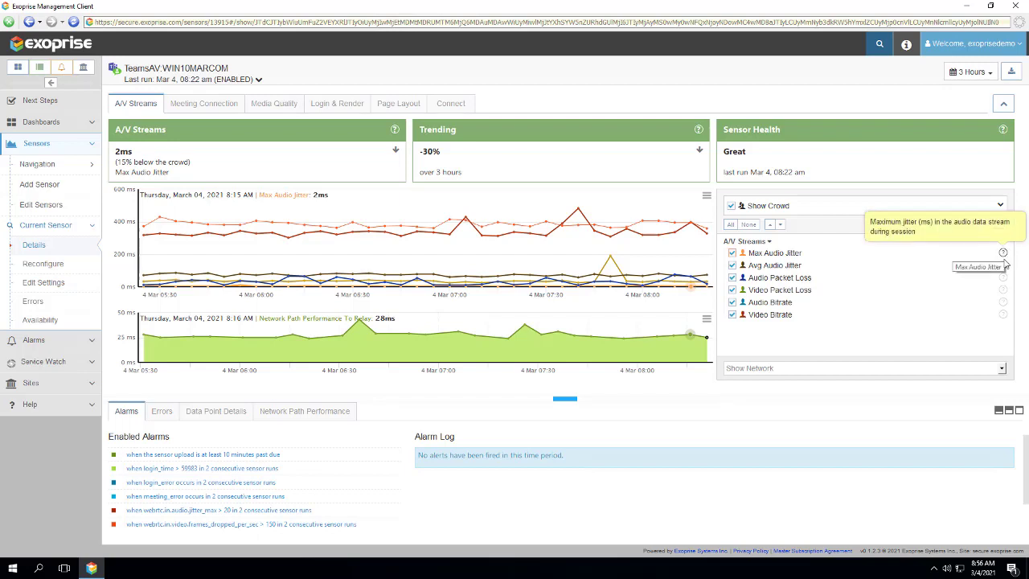
mouse_move(1003, 267)
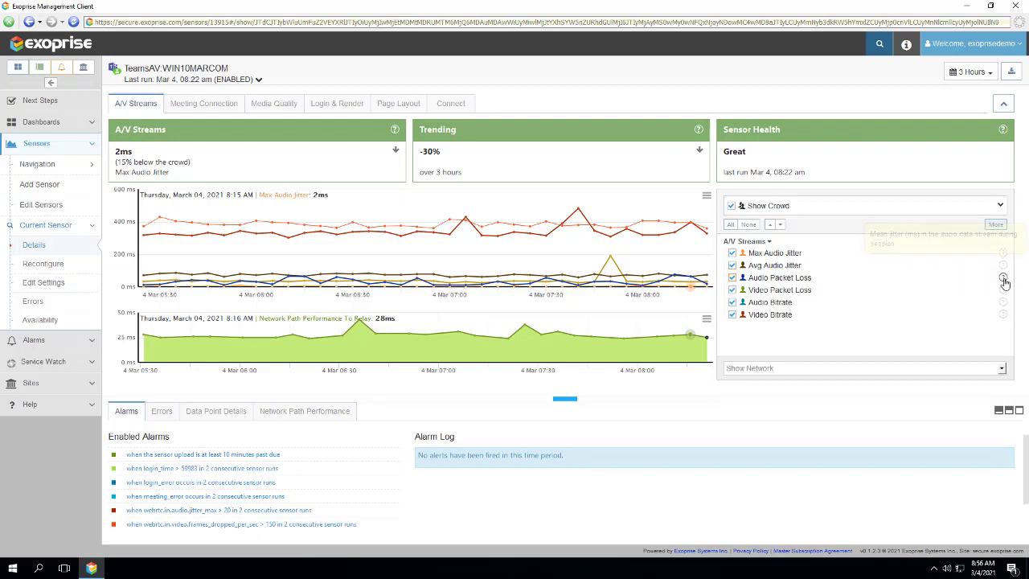
mouse_move(1000, 276)
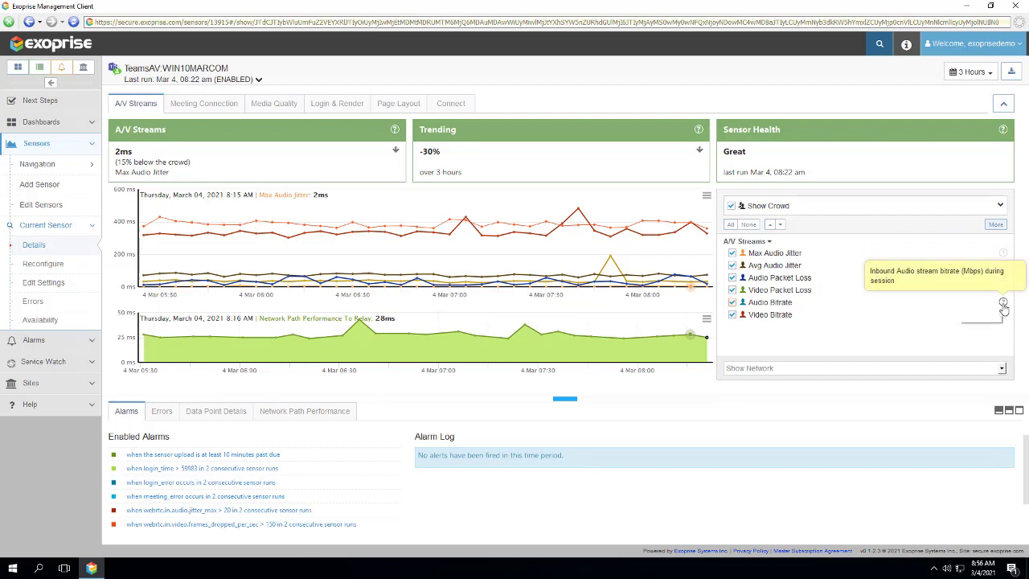
mouse_move(1000, 314)
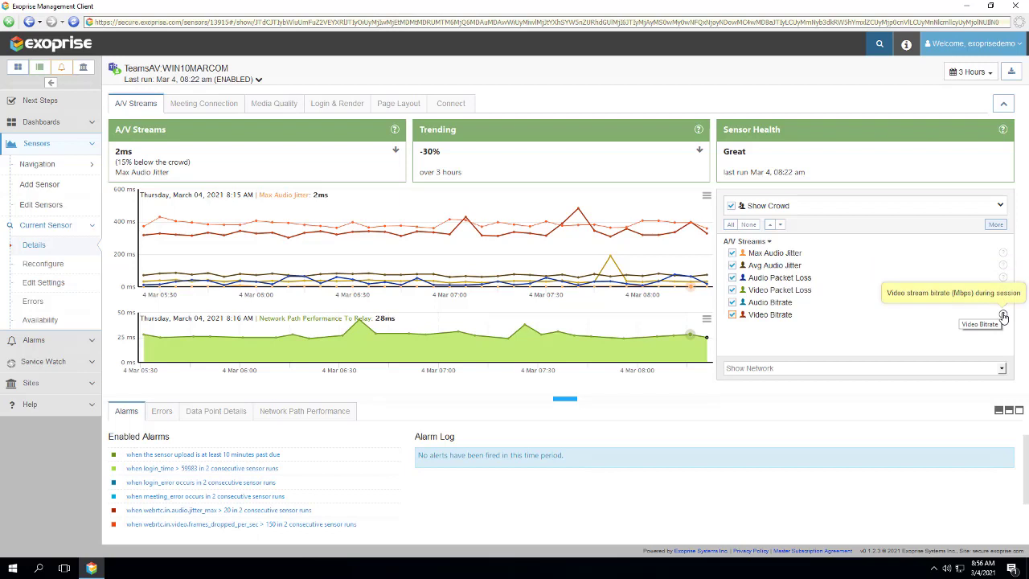
mouse_move(768, 213)
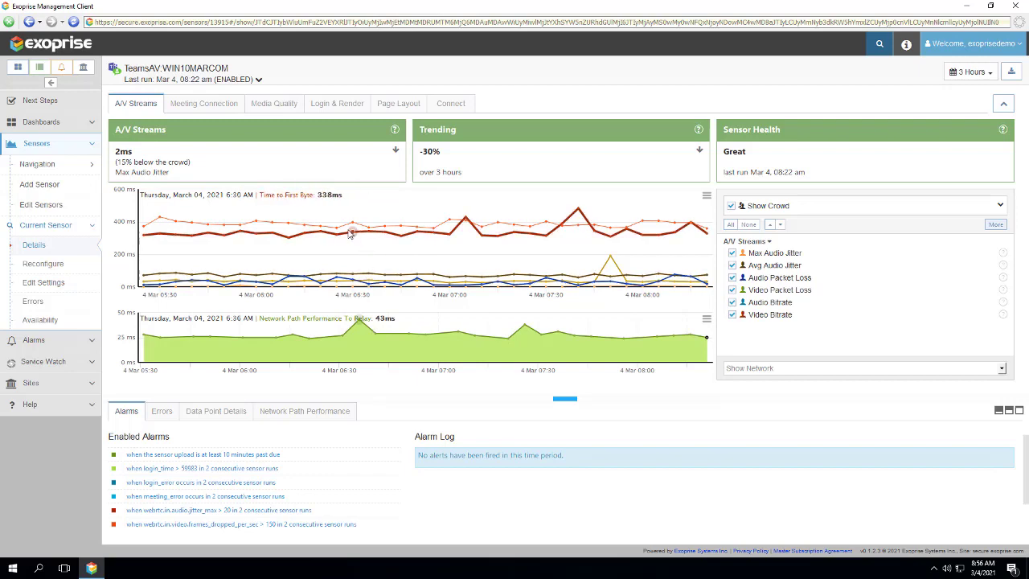
mouse_move(336, 238)
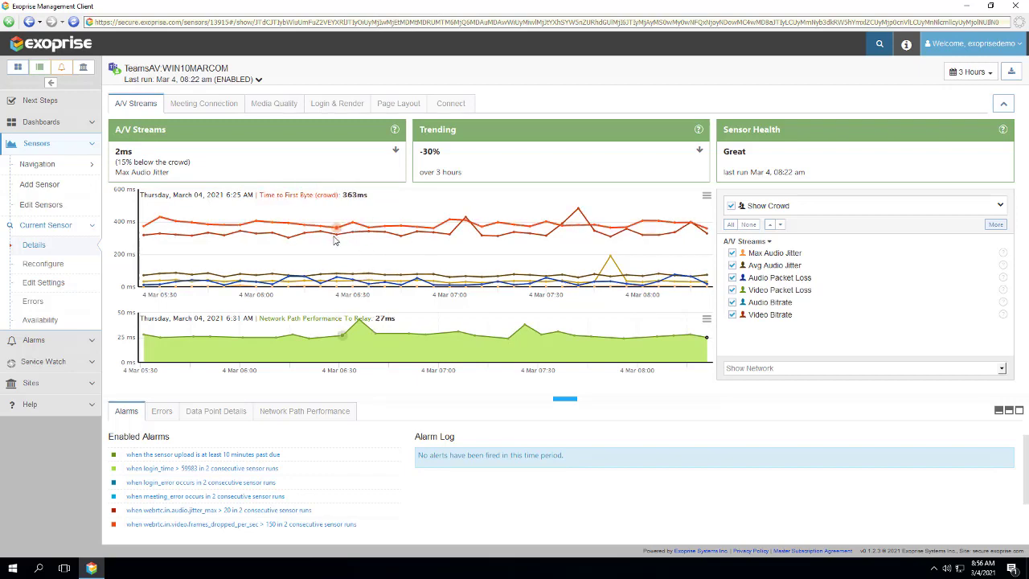
- Show Meeting Connection metrics with the Advanced series added, then move to Media Quality
left_click(203, 103)
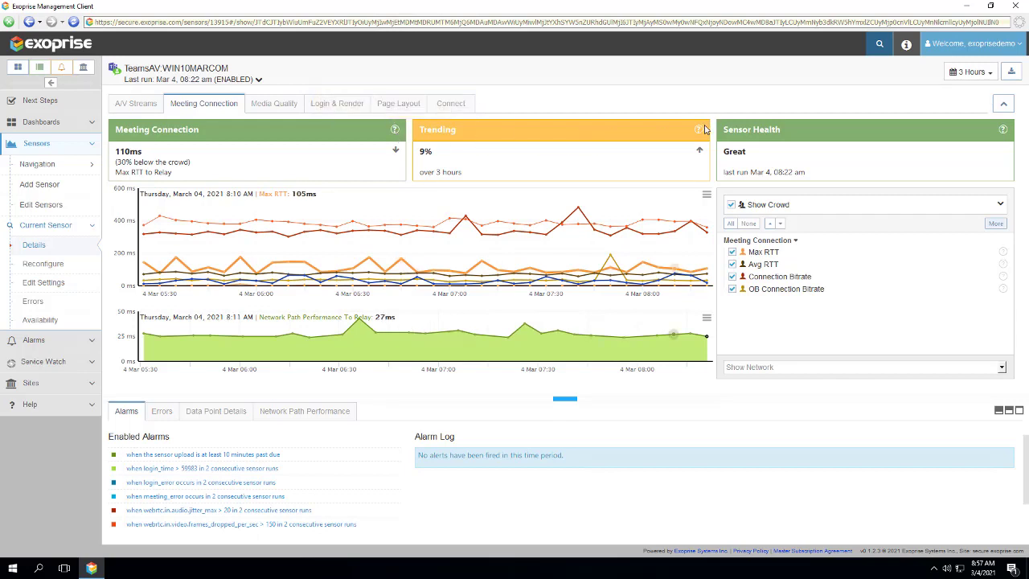
mouse_move(697, 134)
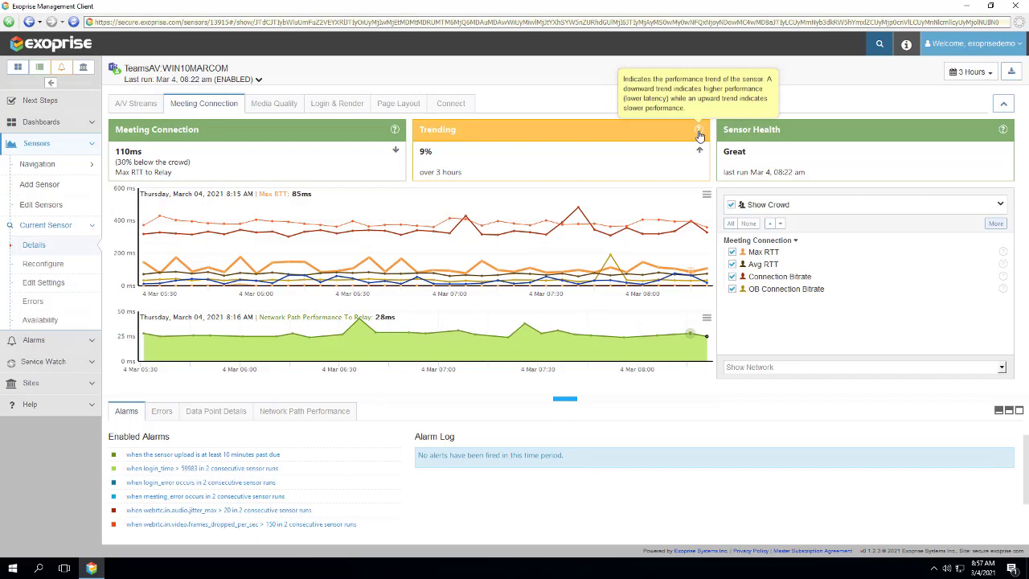
mouse_move(1003, 128)
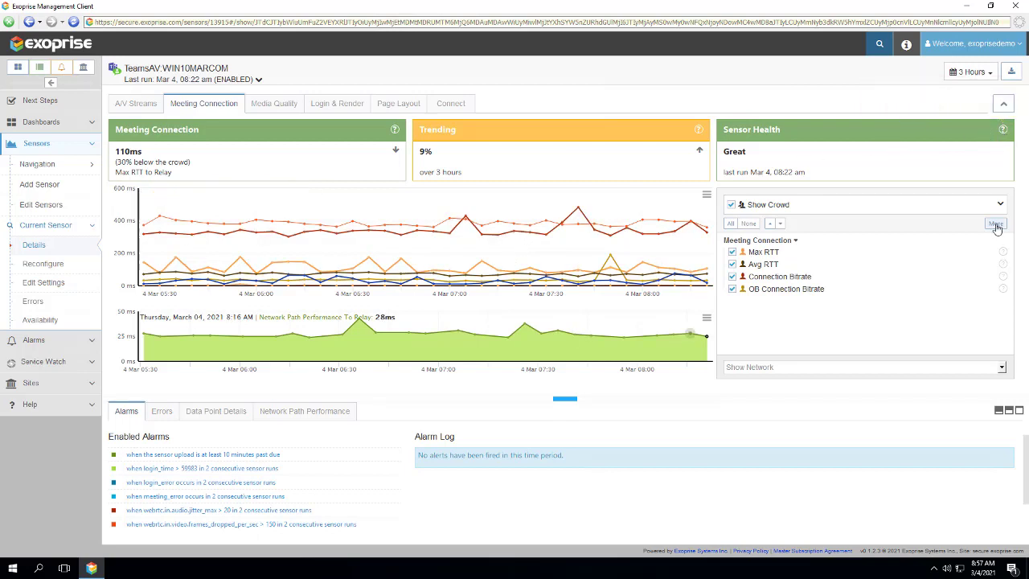
left_click(993, 222)
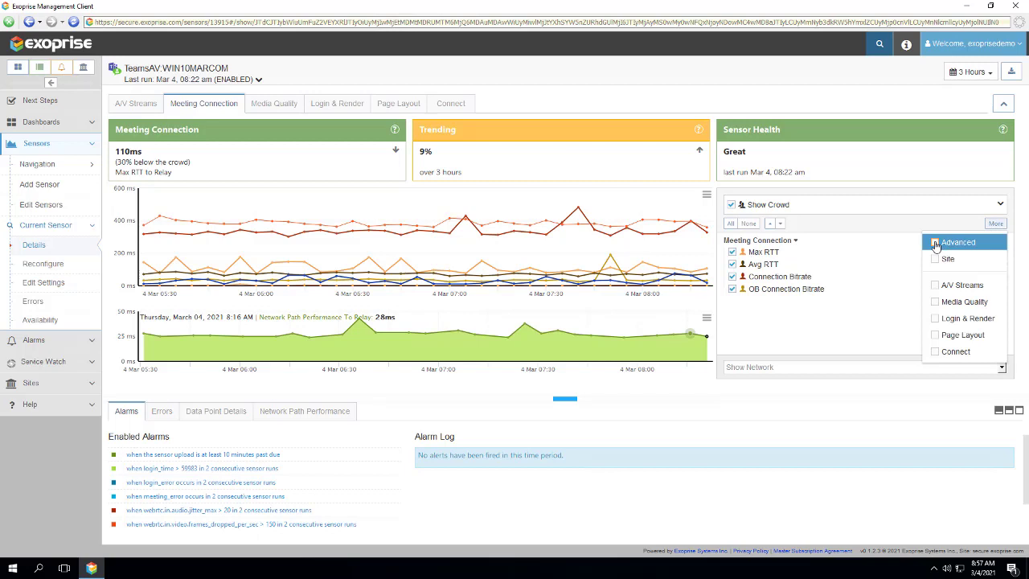
left_click(935, 242)
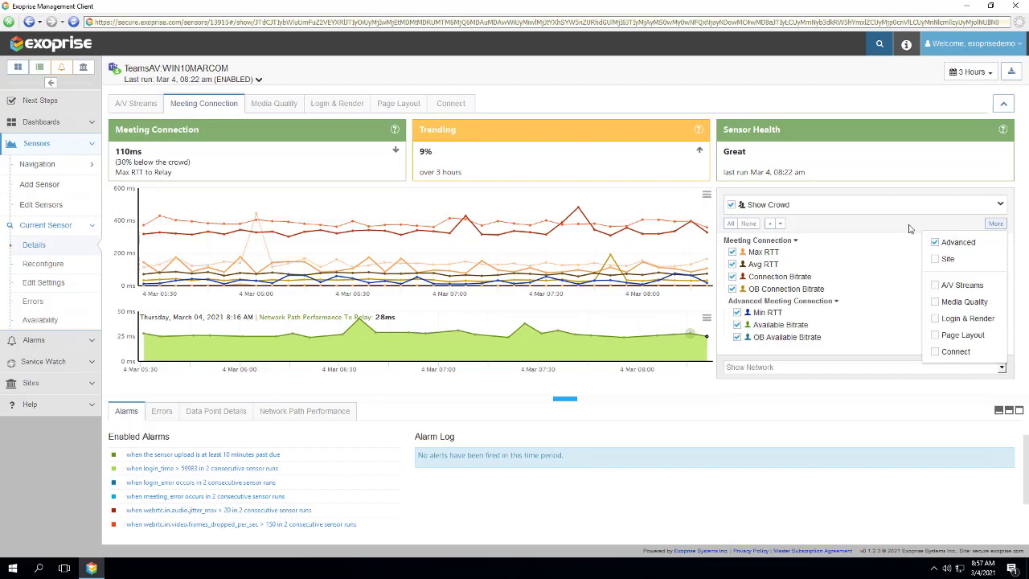
left_click(273, 103)
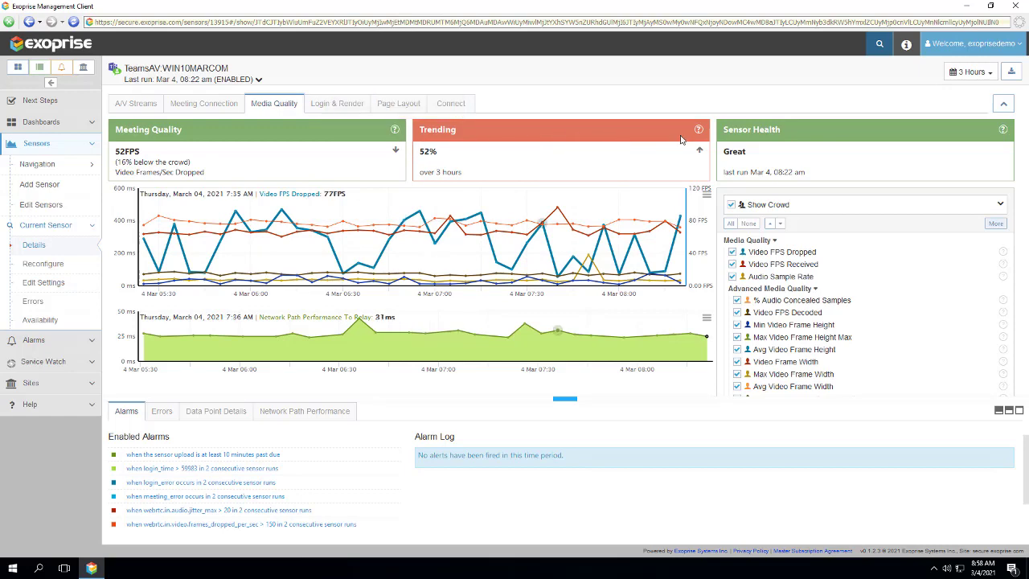
mouse_move(698, 130)
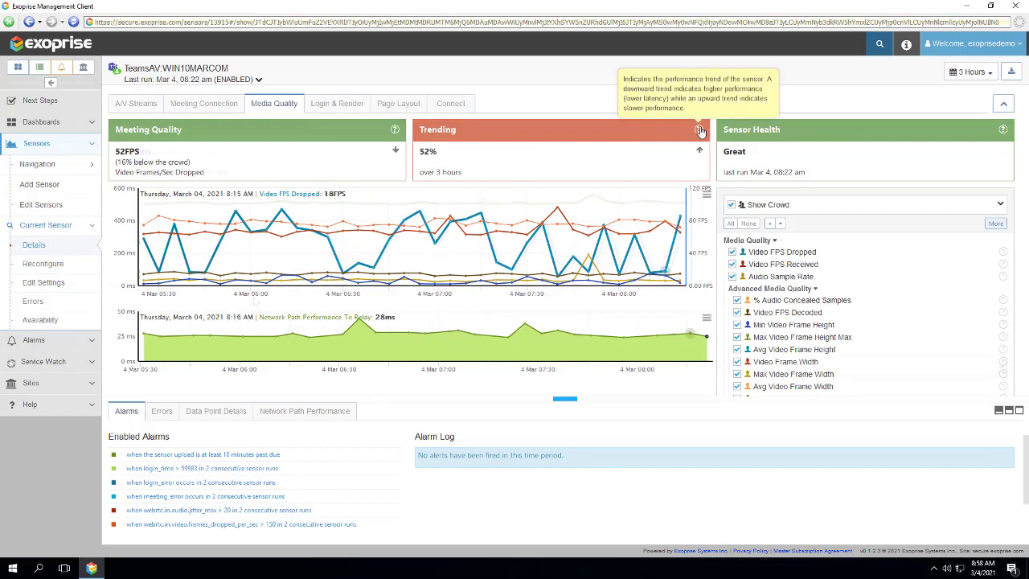
- Switch from Media Quality to the Login & Render metrics
left_click(338, 103)
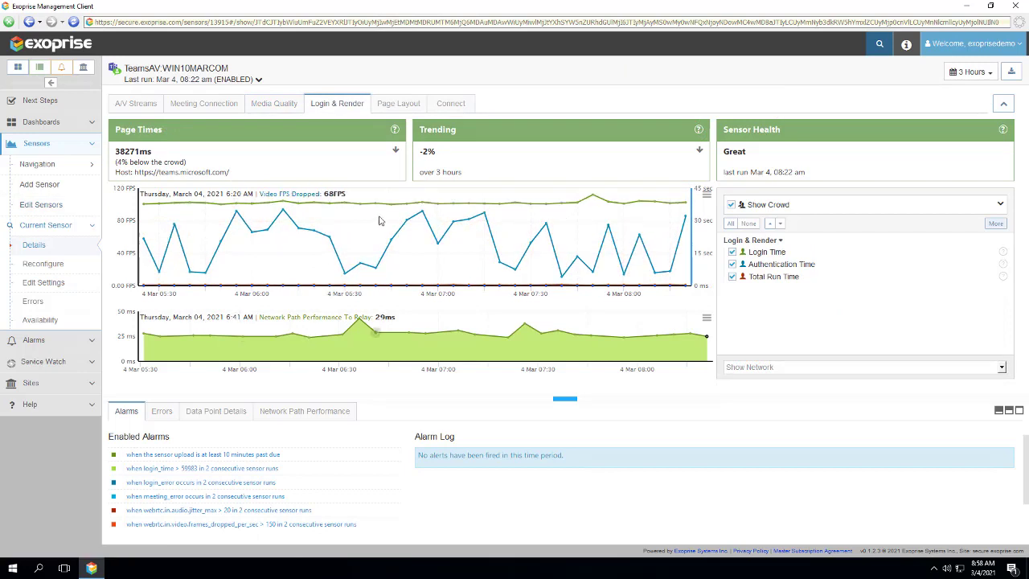
mouse_move(459, 205)
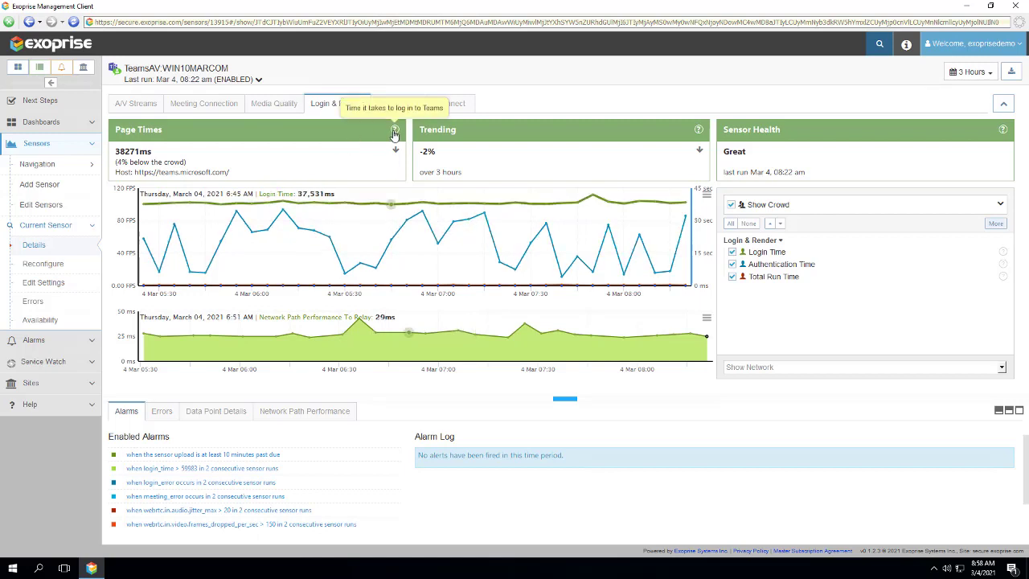
mouse_move(697, 129)
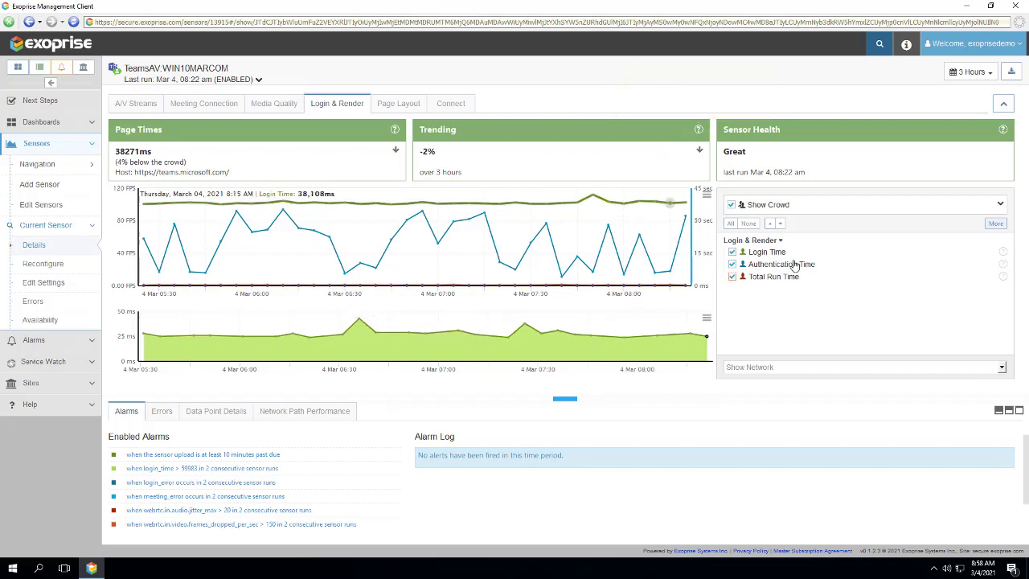
mouse_move(1001, 266)
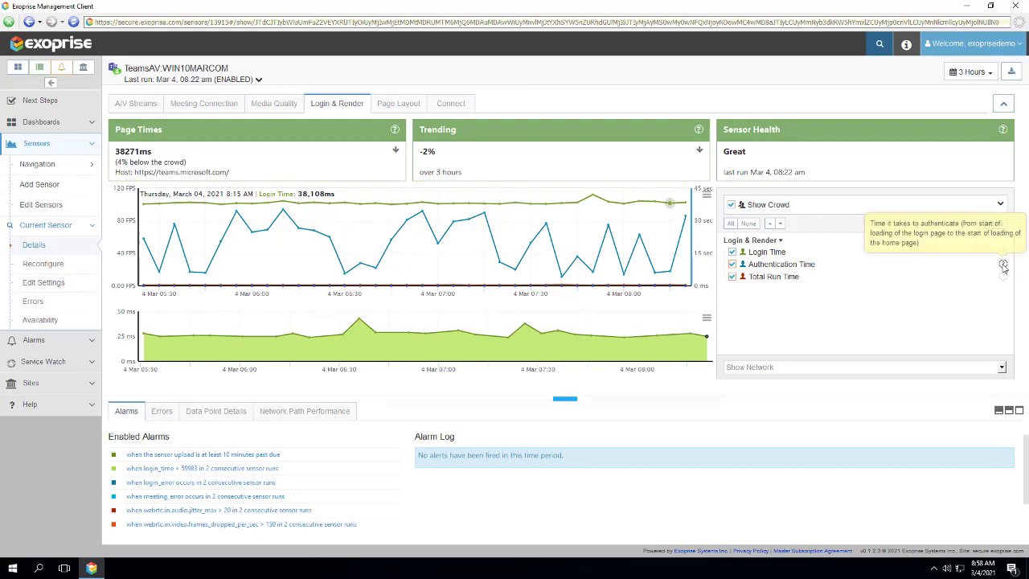
- Switch from Login & Render to the Page Layout metrics
left_click(399, 103)
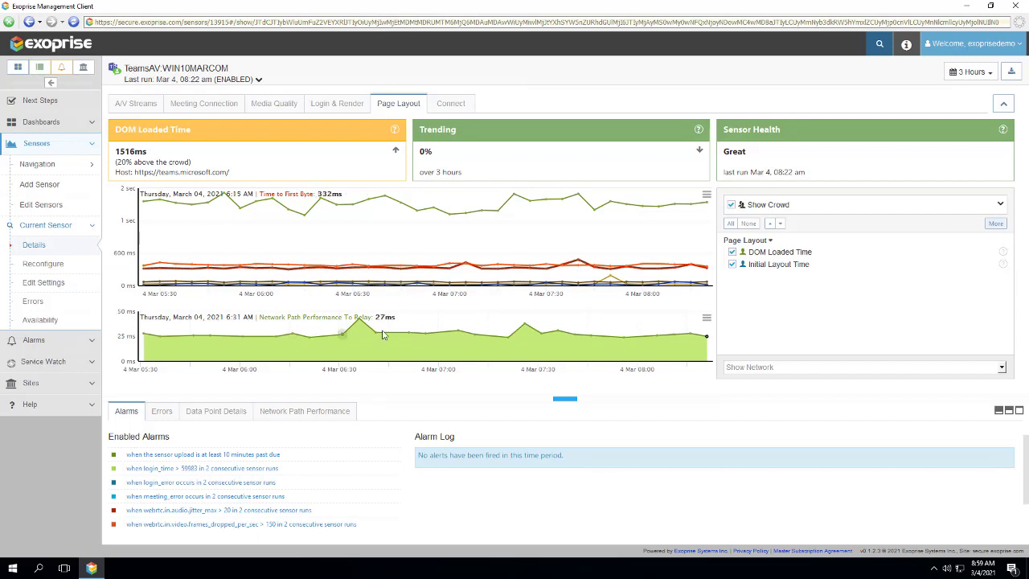
mouse_move(392, 129)
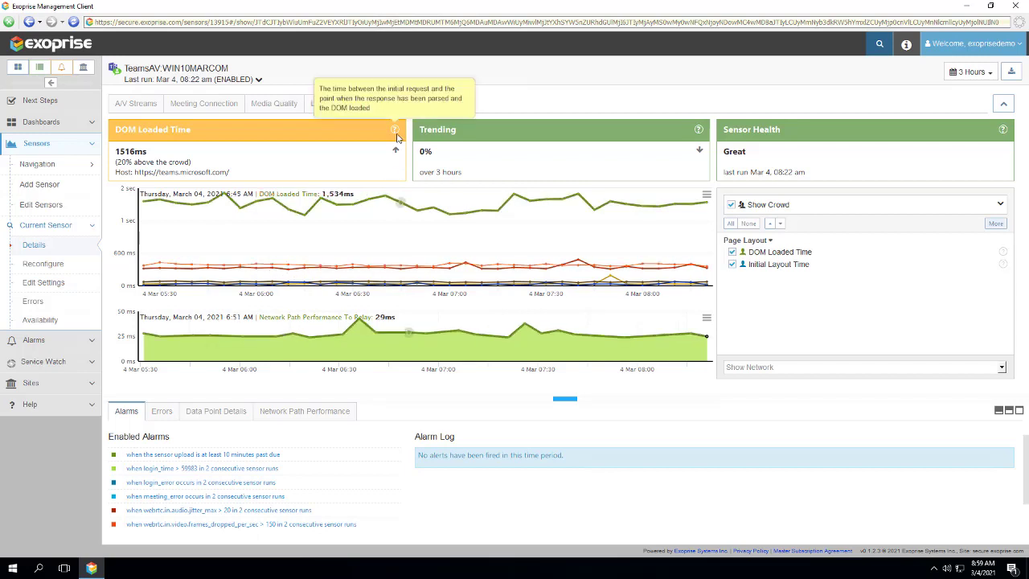
mouse_move(675, 137)
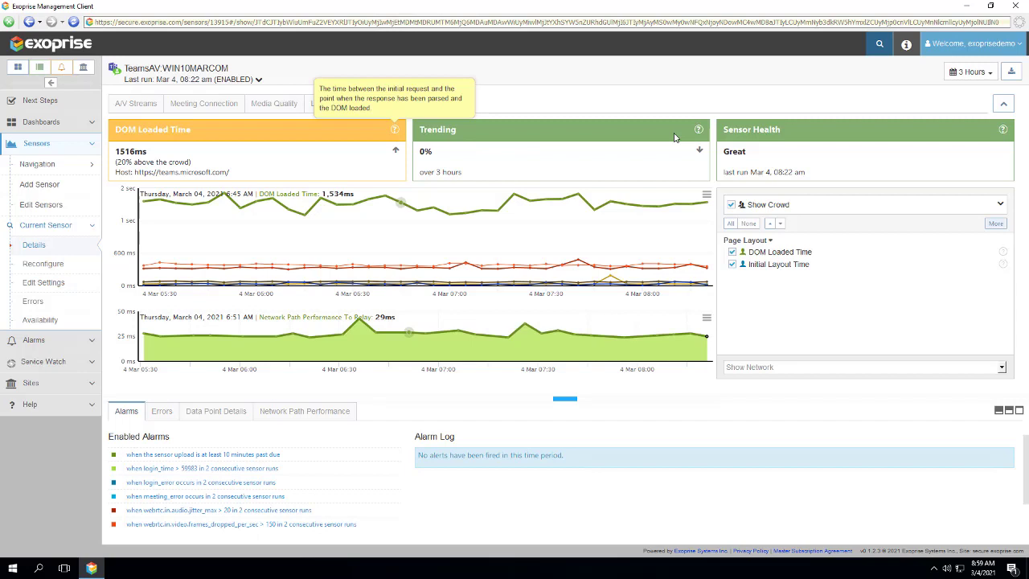
mouse_move(697, 128)
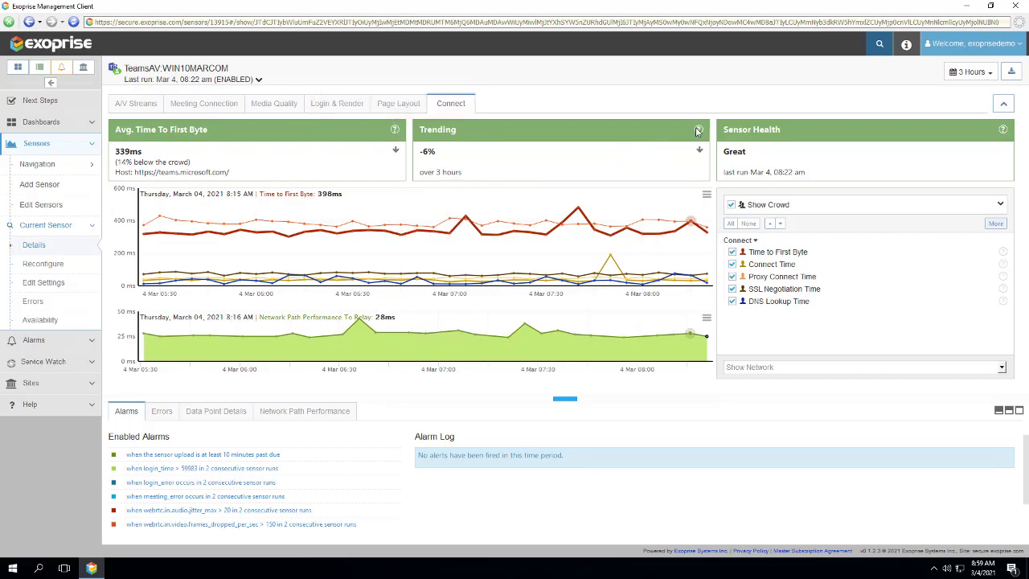
mouse_move(696, 130)
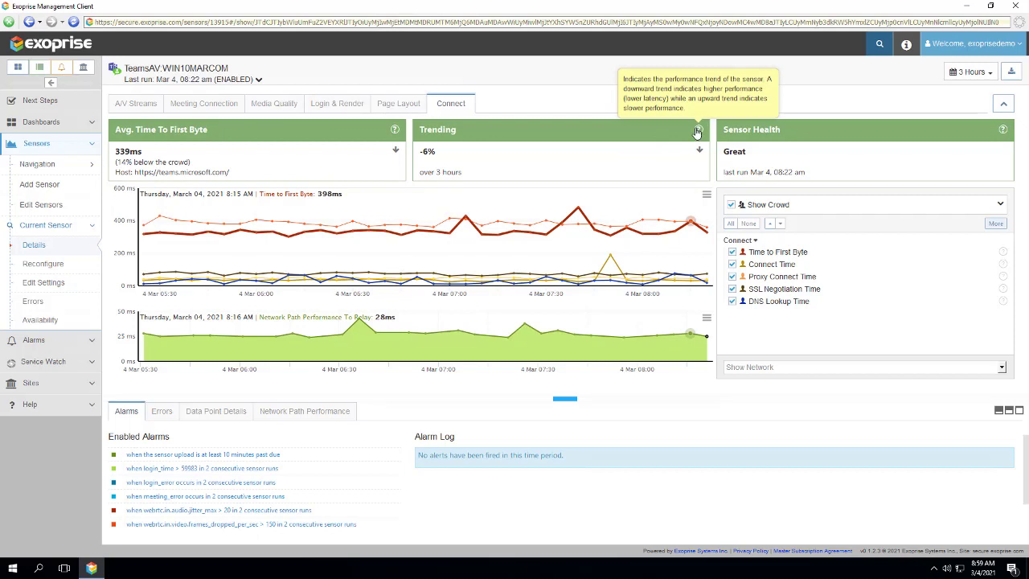
mouse_move(402, 270)
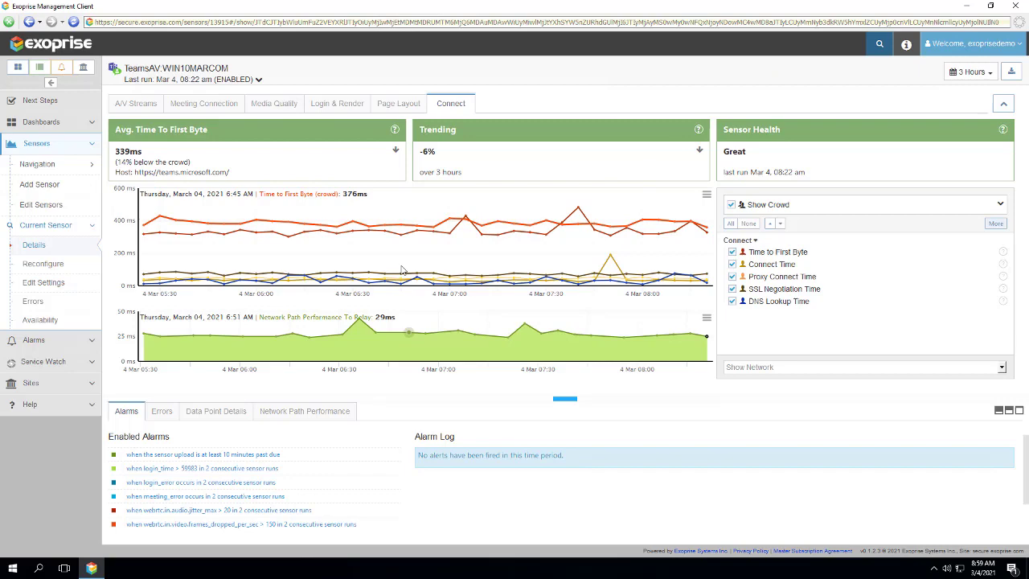
- Select a chart data point to reveal its Data Point Details breakdown of SSL, connect and DNS times
left_click(216, 412)
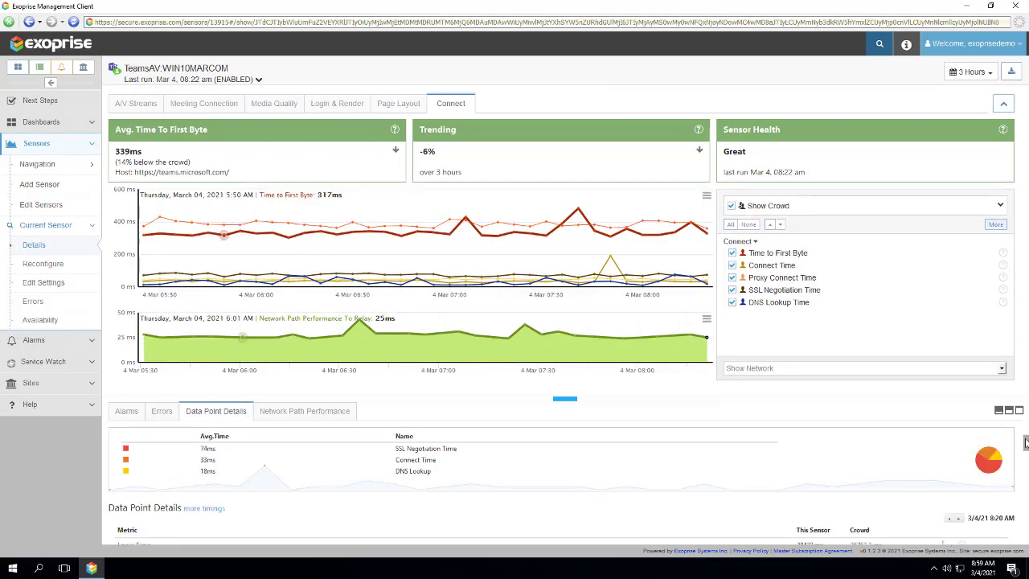
- Scroll through the Data Point Details table comparing sensor metrics against the crowd, down to packet loss and RTT
scroll("down", 3)
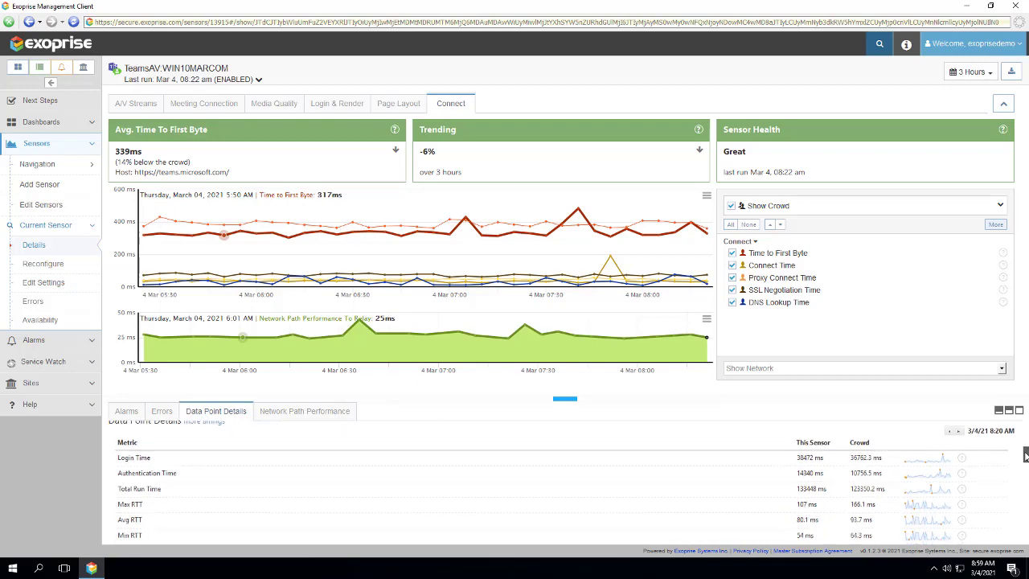
scroll("down", 3)
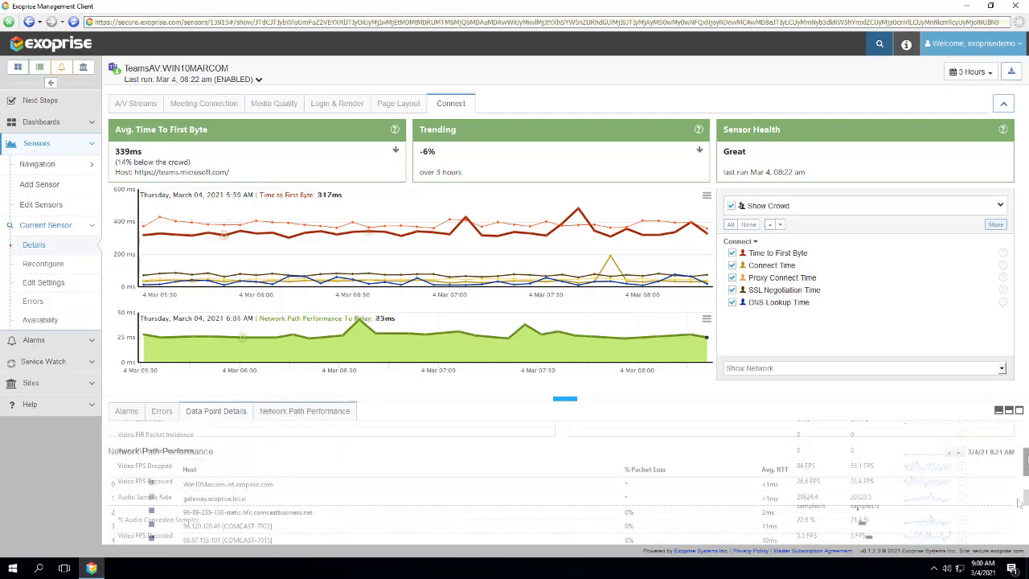
- Show the Network Path Performance hop list with each host's packet loss and ping times
left_click(305, 411)
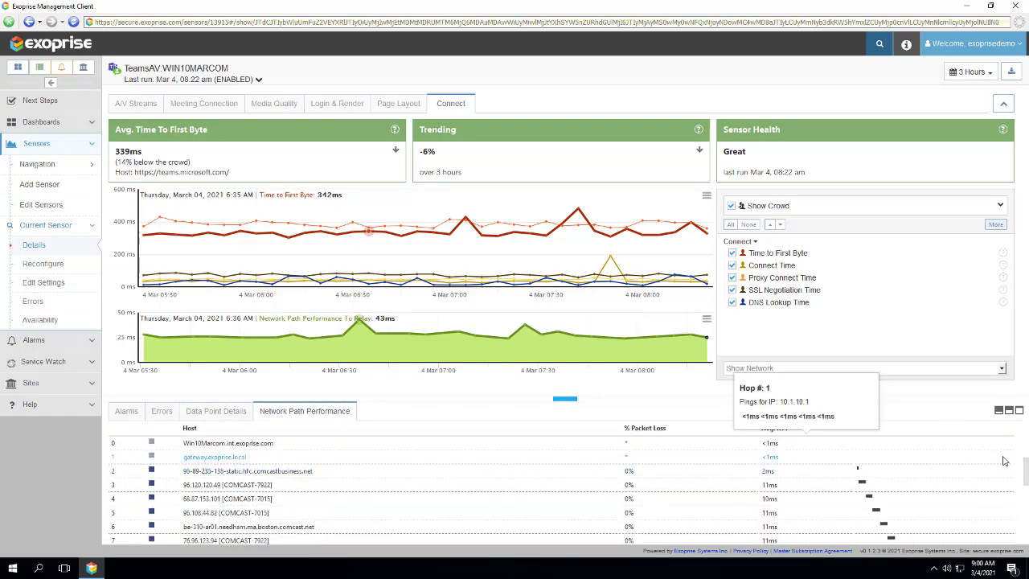
mouse_move(244, 484)
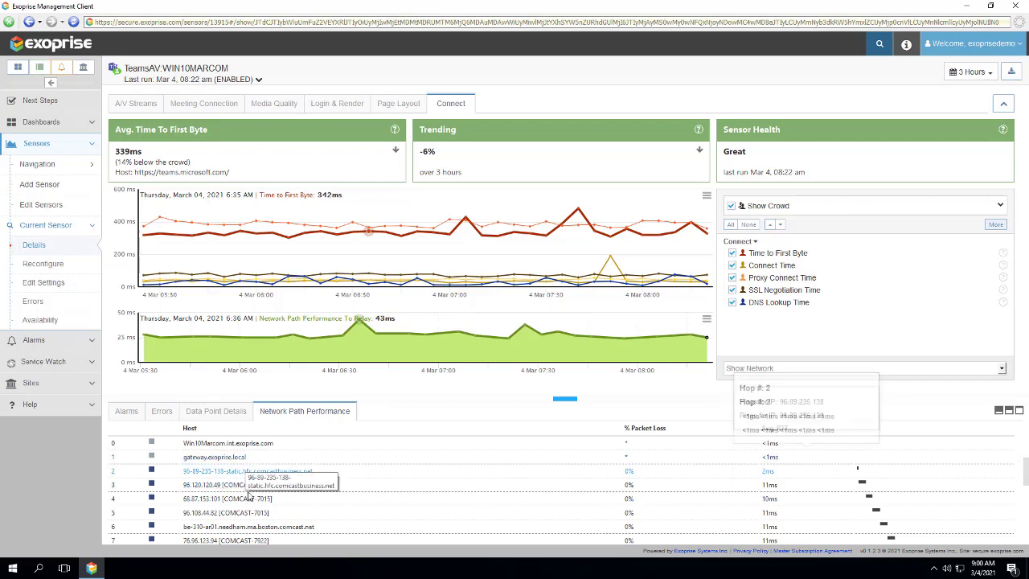
mouse_move(244, 537)
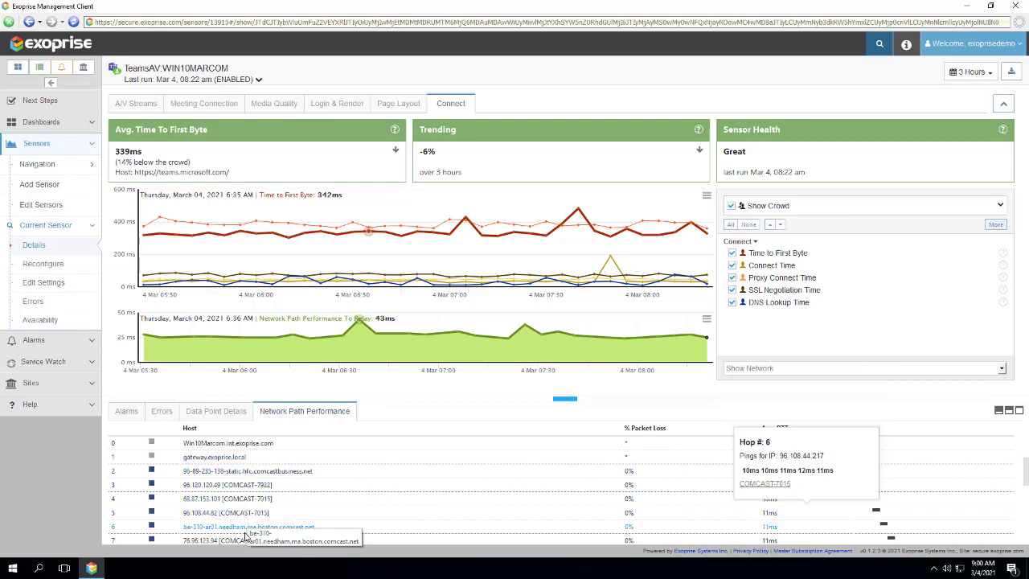